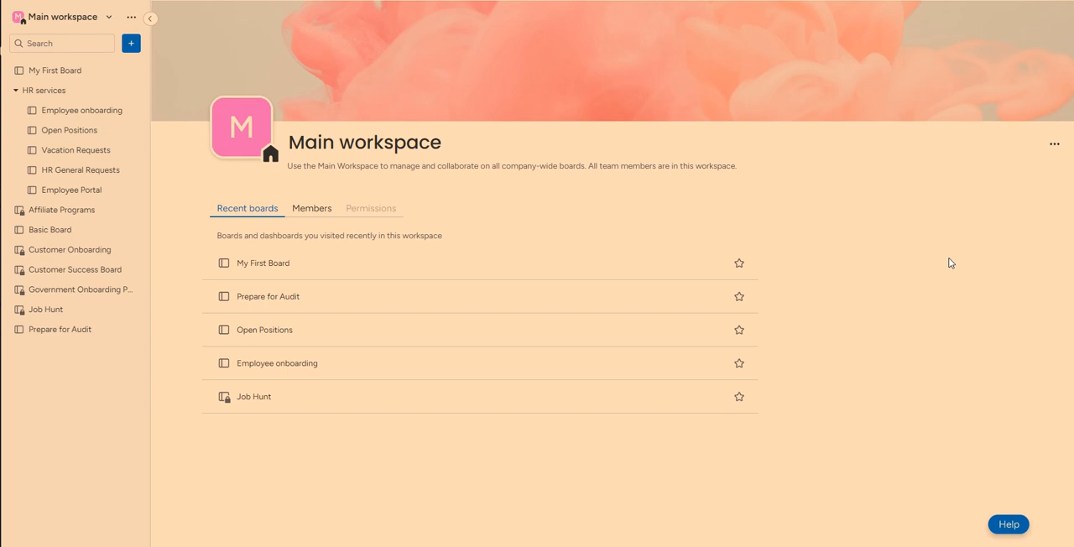
mouse_move(922, 275)
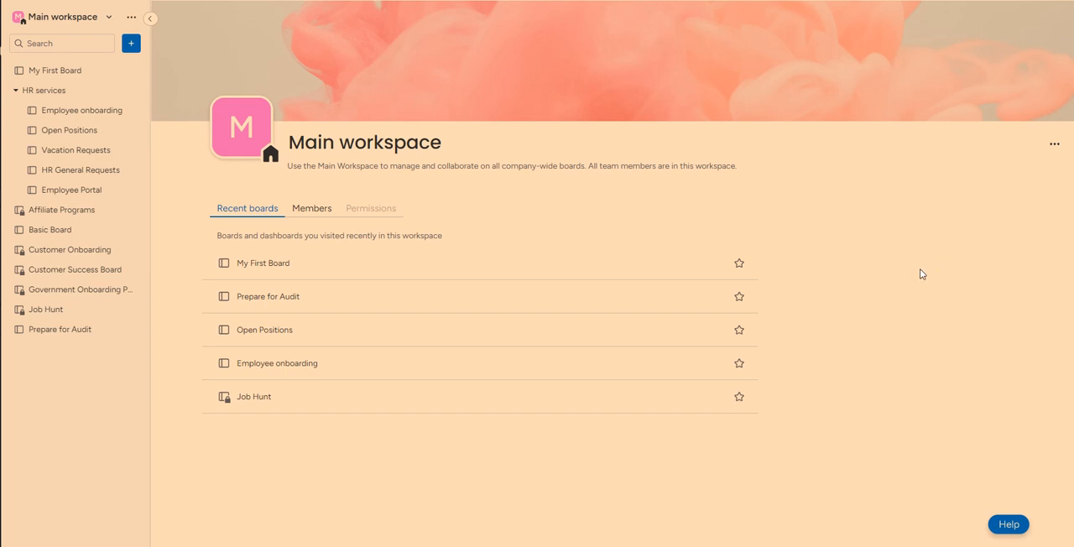
mouse_move(939, 294)
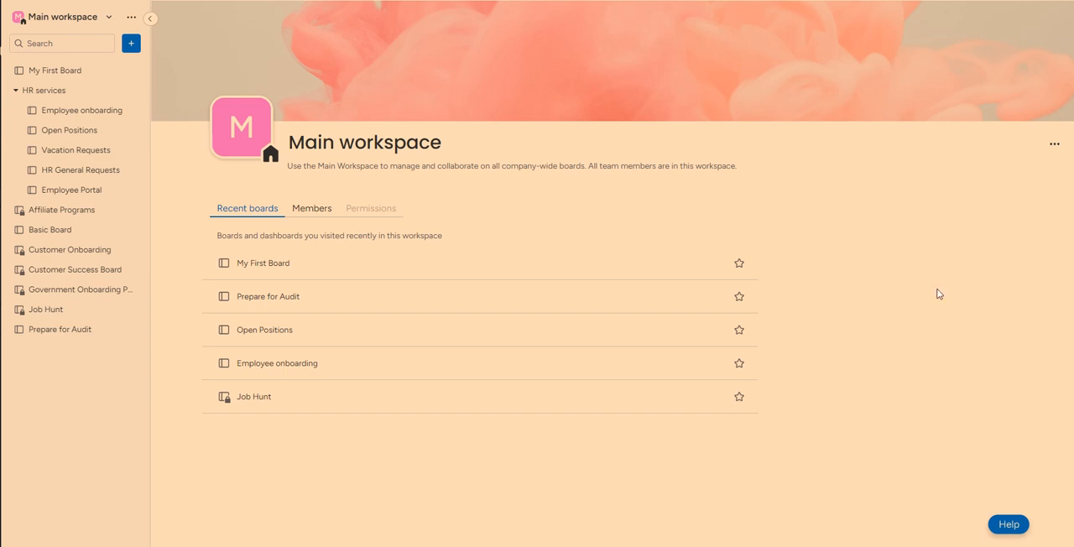
mouse_move(796, 337)
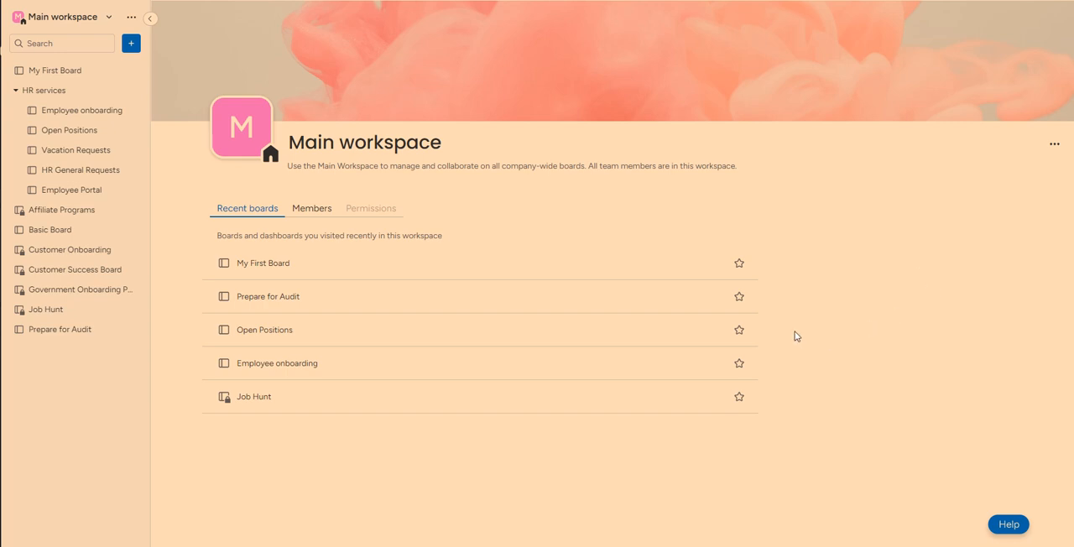
mouse_move(902, 236)
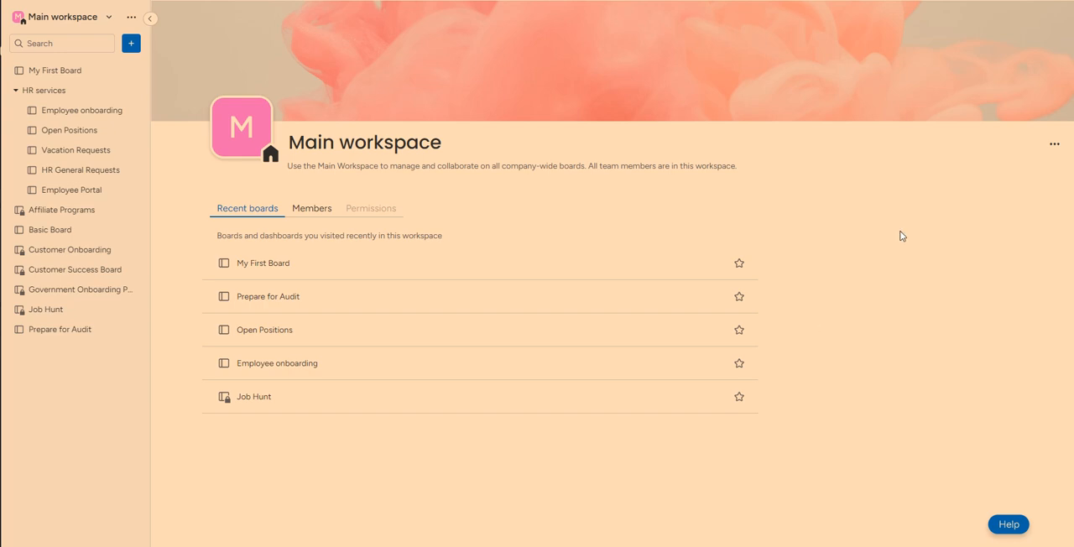
Start a new board from the sidebar's add menu in the Main workspace.
left_click(472, 165)
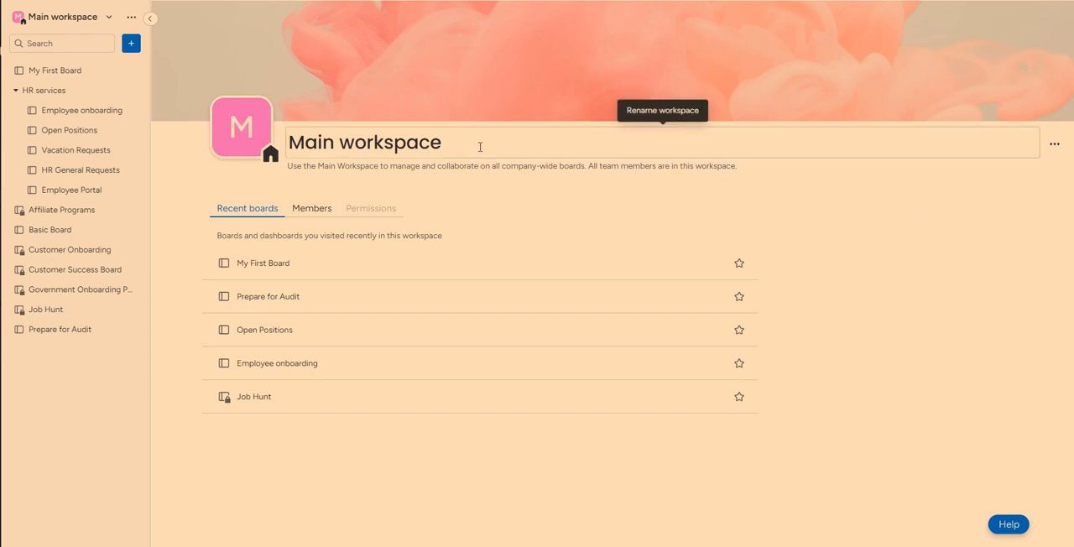
mouse_move(131, 43)
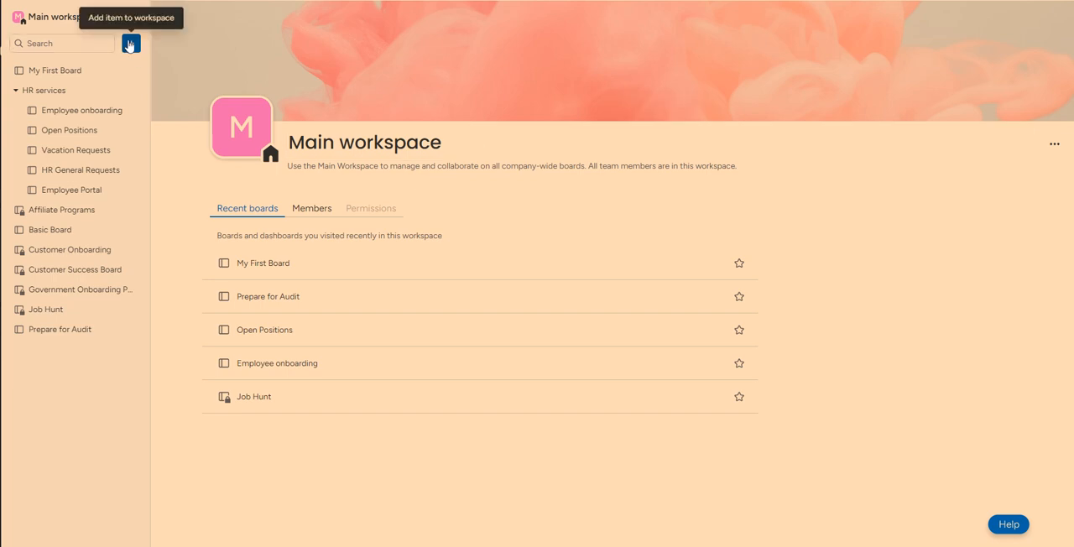
left_click(130, 43)
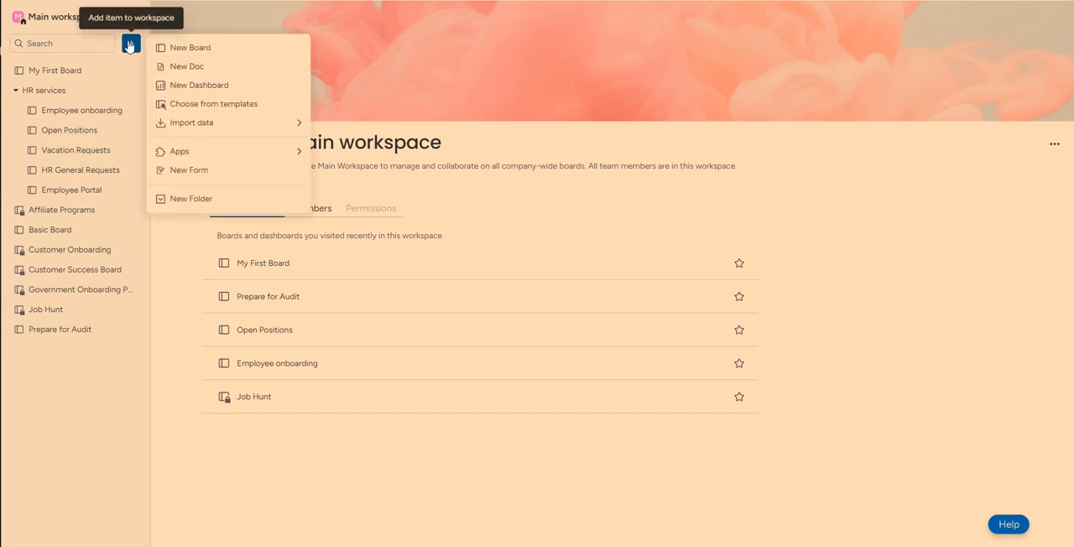
left_click(188, 47)
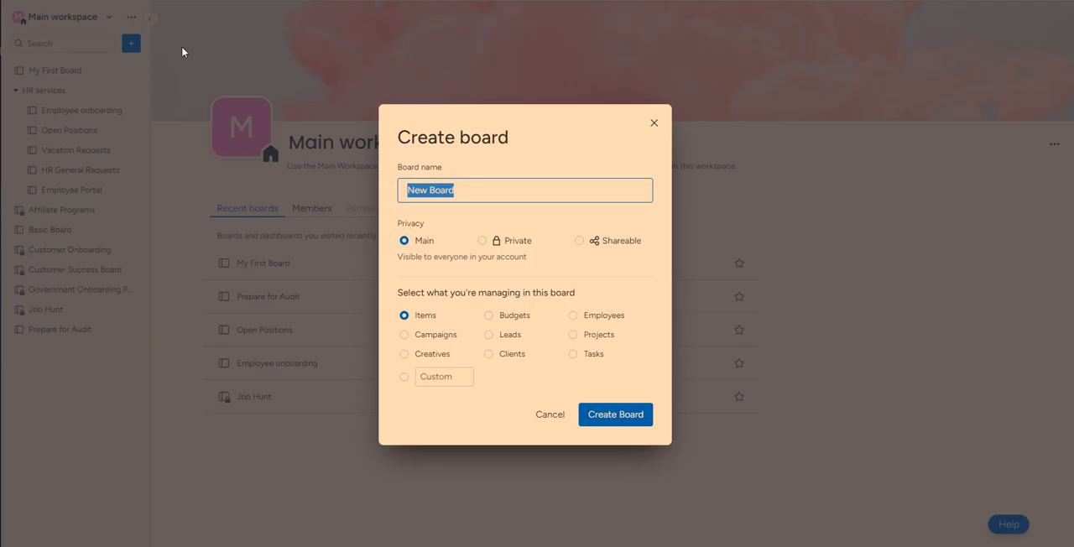
mouse_move(462, 181)
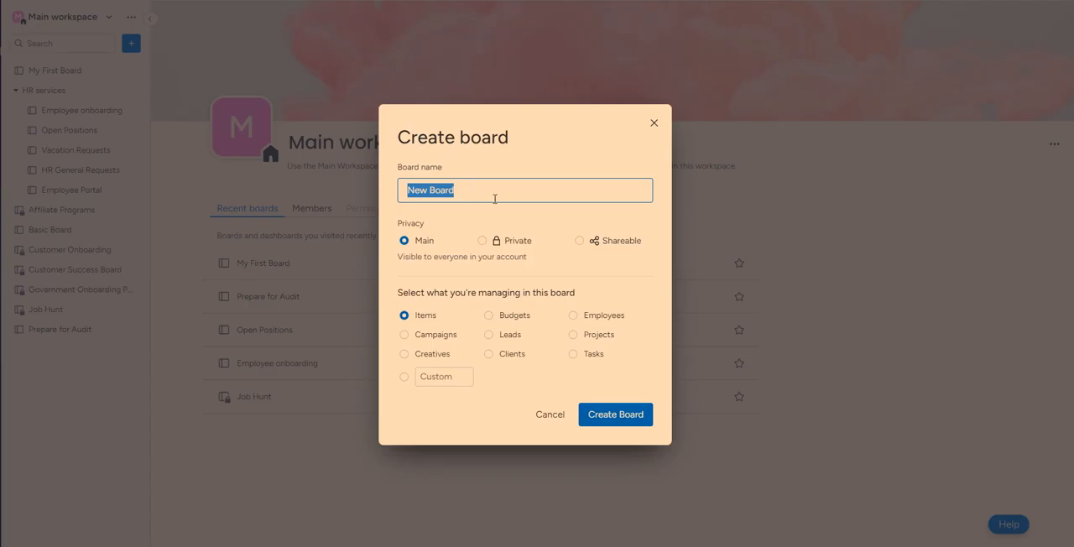
mouse_move(446, 252)
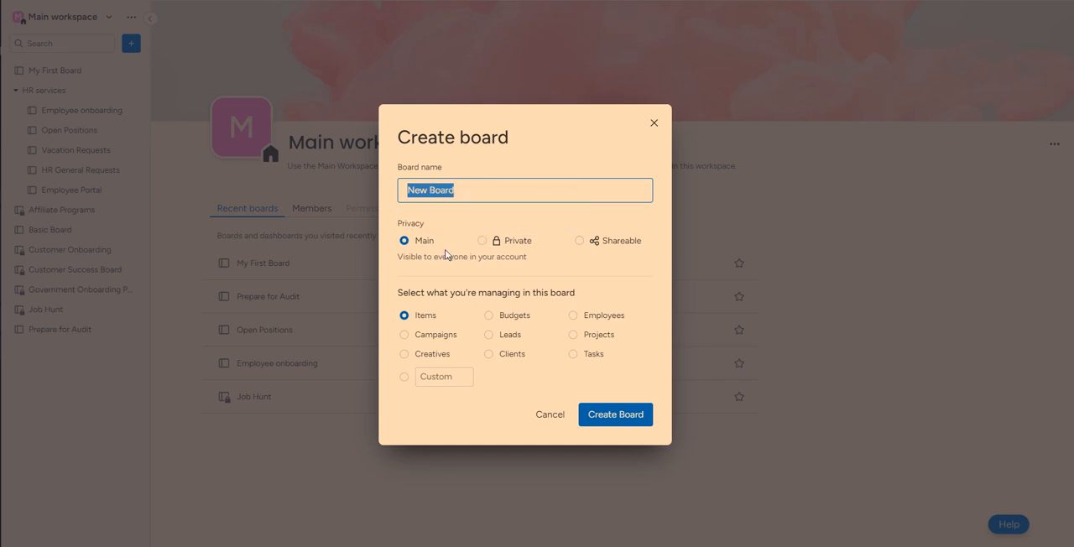
mouse_move(577, 243)
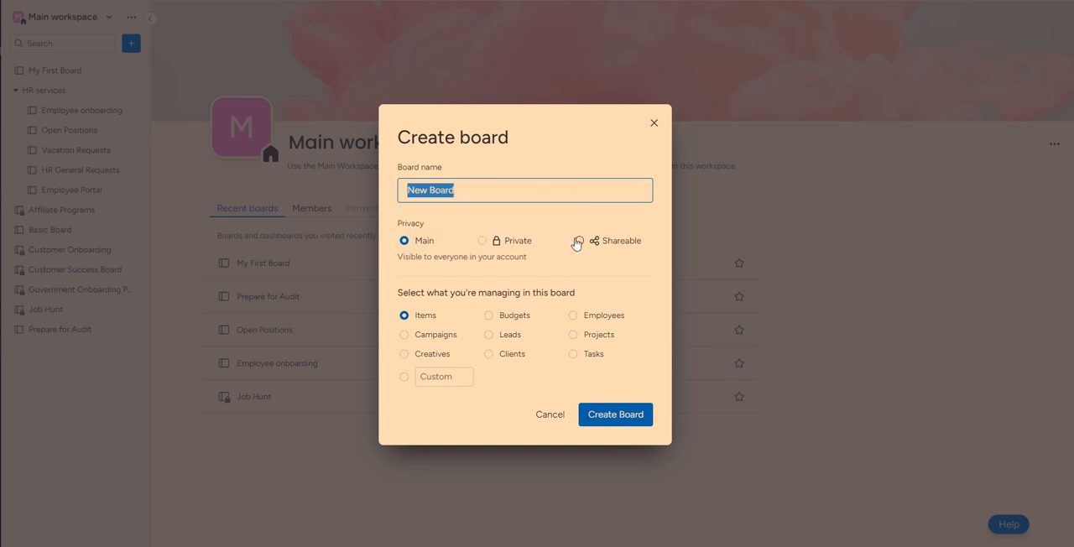
mouse_move(446, 349)
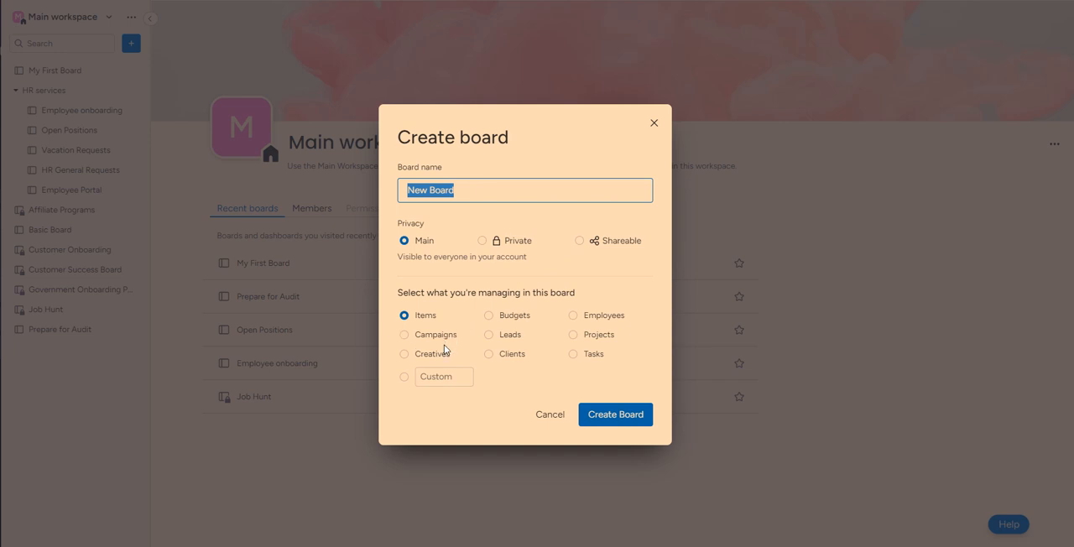
mouse_move(514, 335)
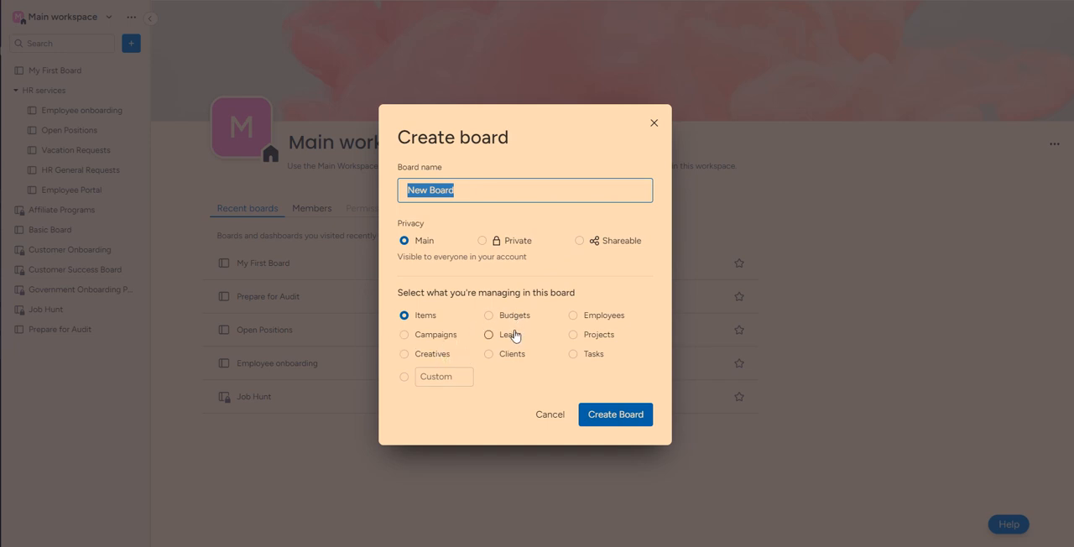
mouse_move(574, 357)
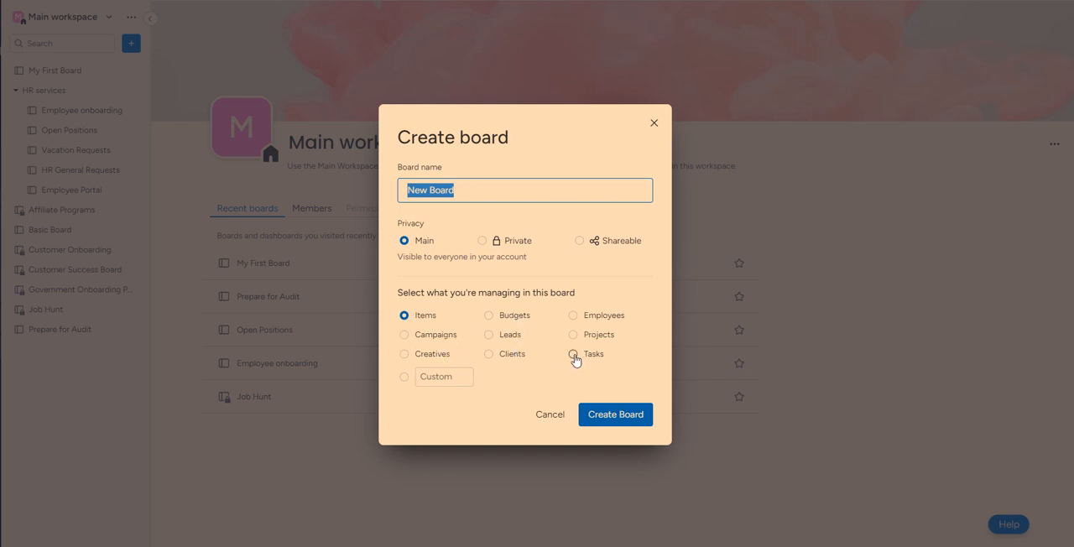
Set New Board to manage Tasks and create it.
left_click(573, 354)
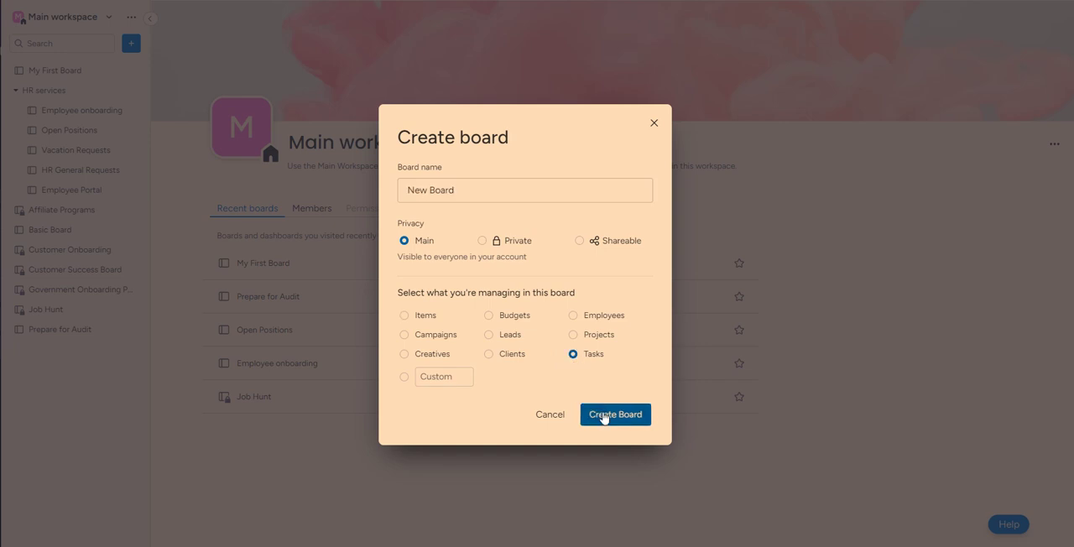
left_click(615, 415)
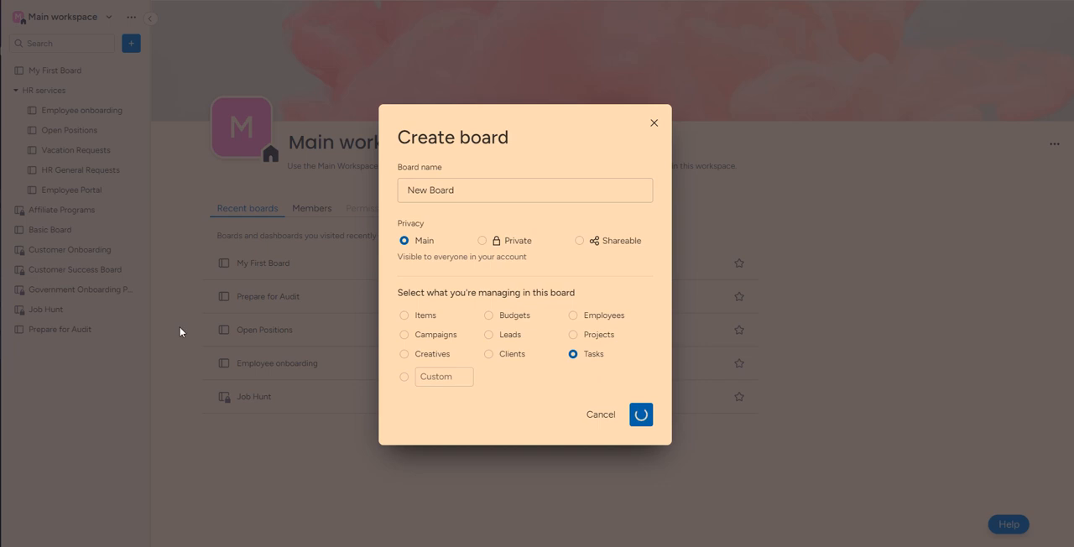
left_click(641, 414)
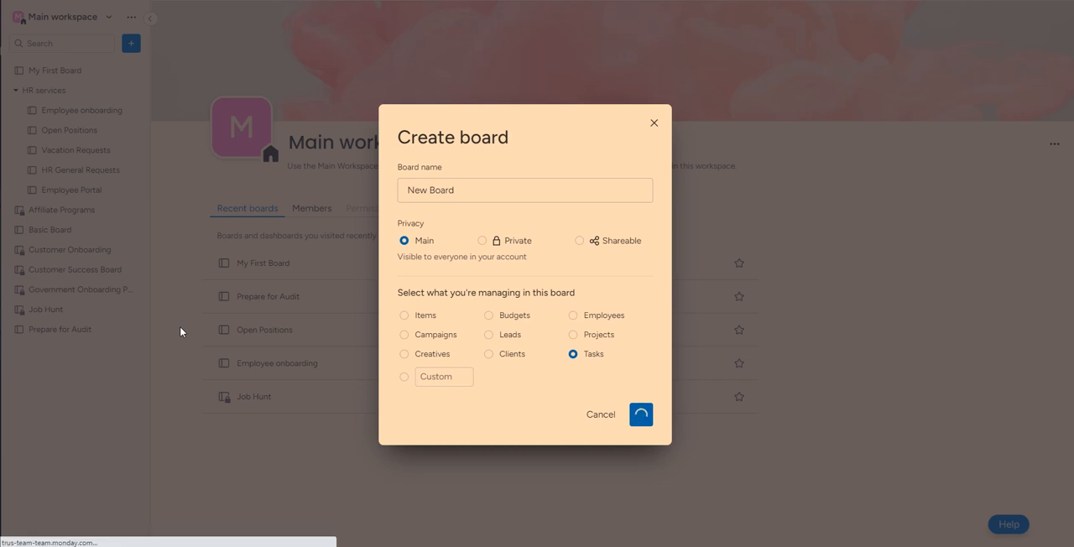
Let New Board load its Main Table with two default groups of sample tasks.
left_click(640, 414)
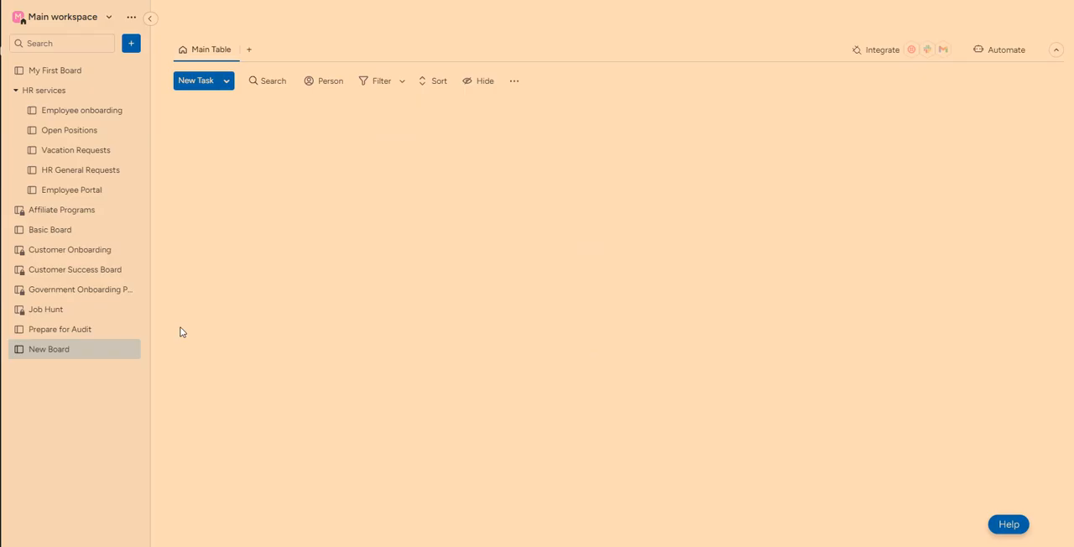
left_click(48, 350)
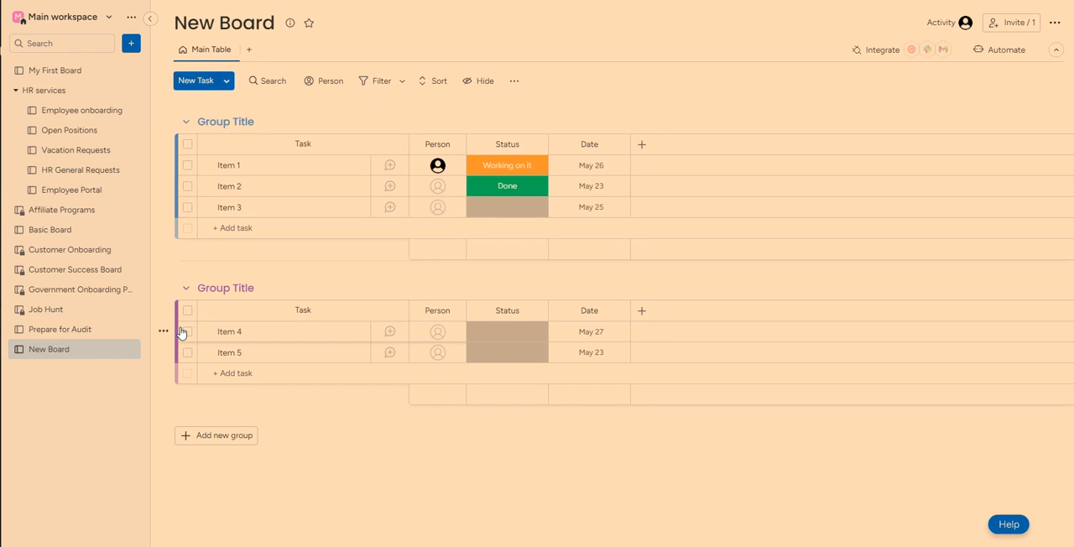
mouse_move(282, 277)
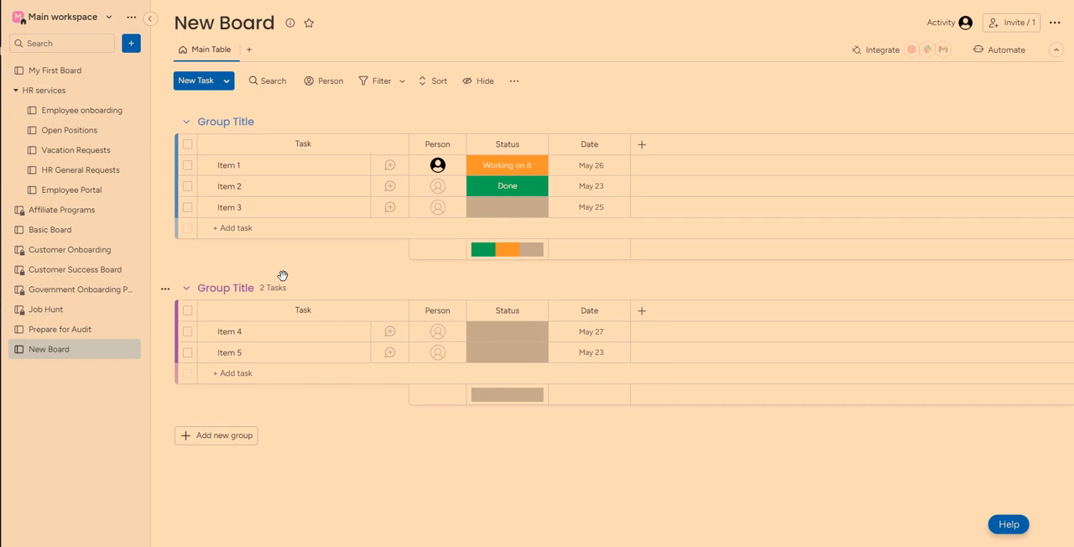
mouse_move(327, 267)
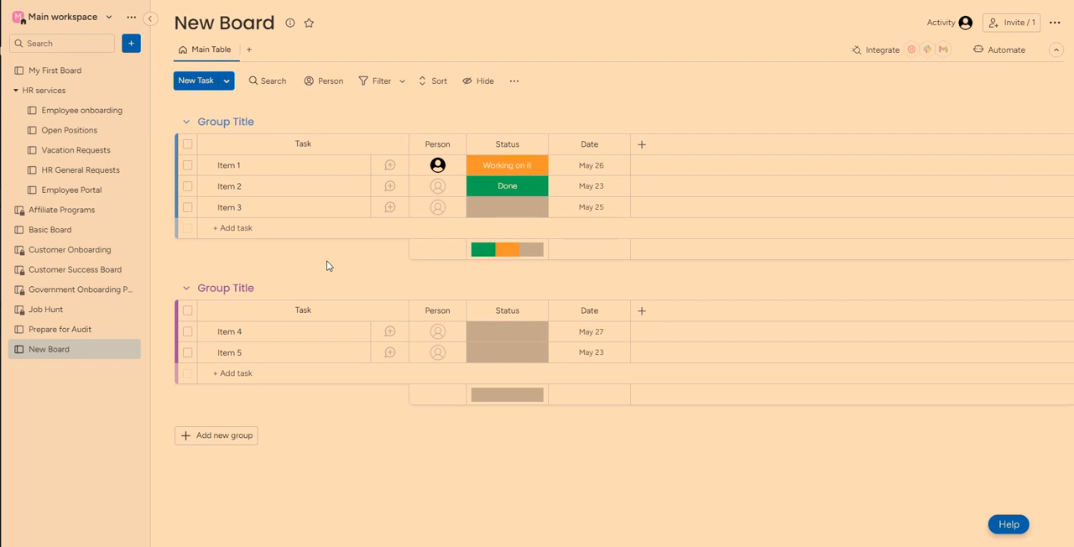
mouse_move(347, 260)
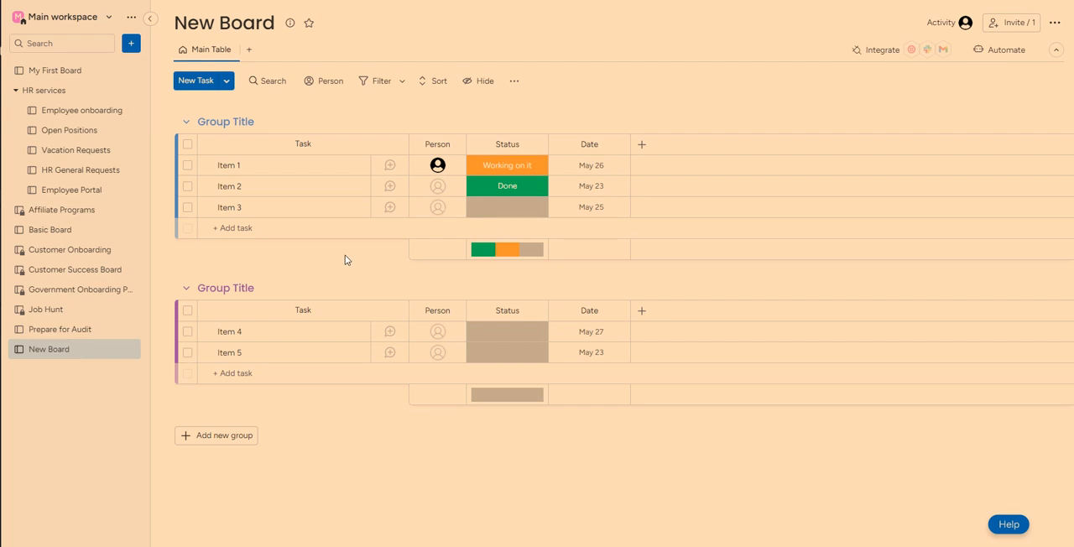
mouse_move(389, 249)
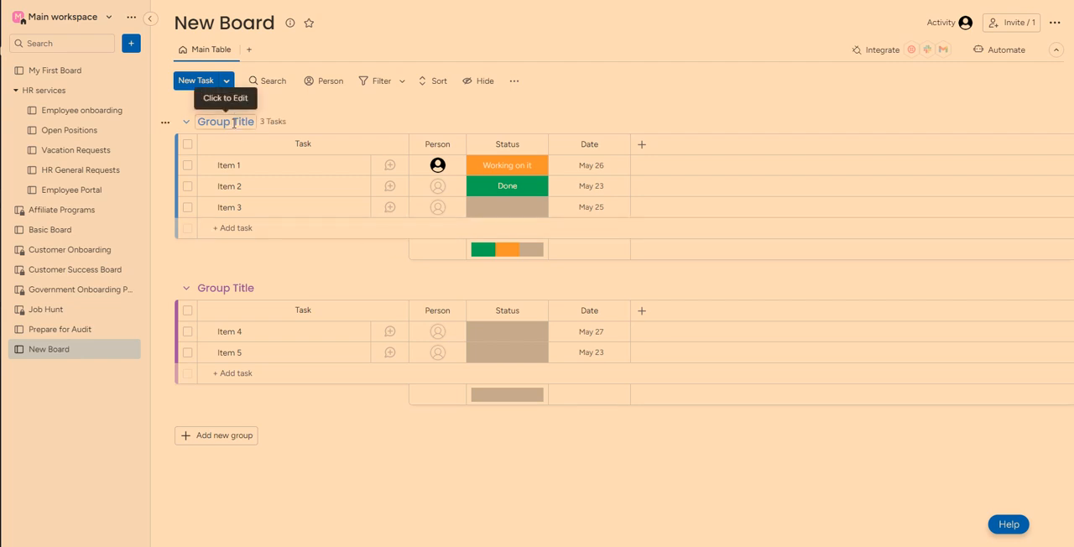
Rename the first group to 'This' and the second group to 'Next week'.
left_click(225, 122)
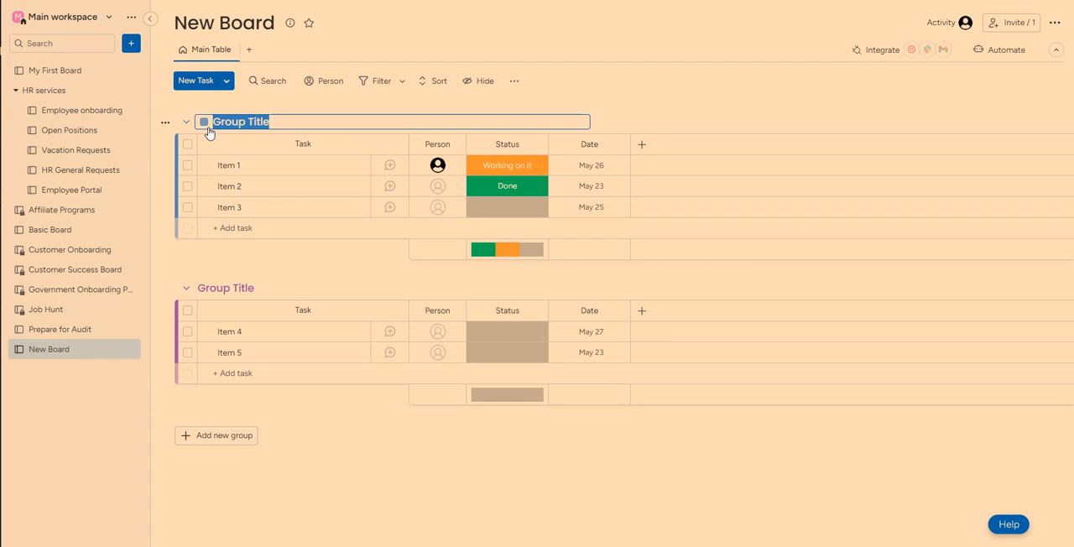
type("This")
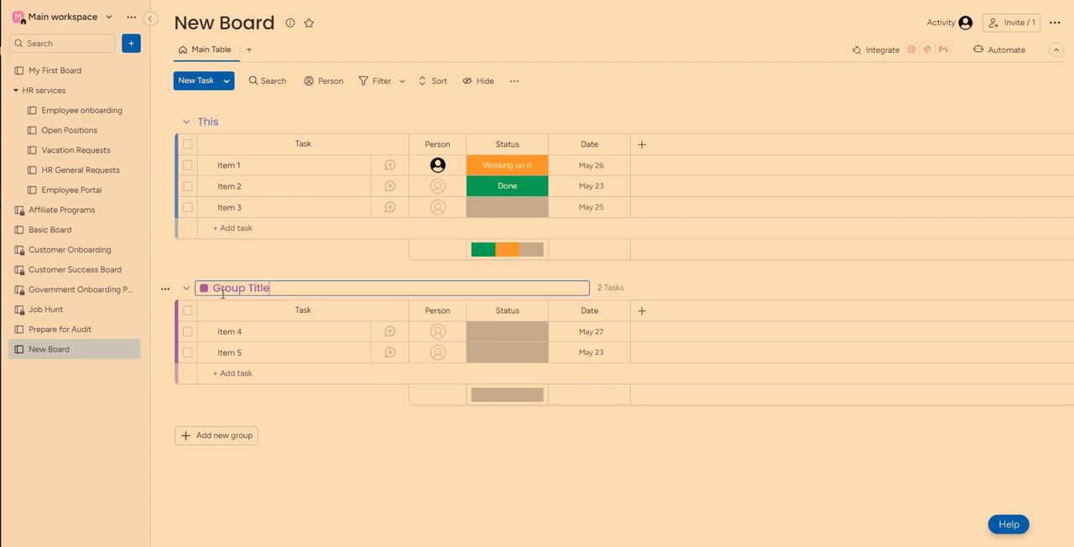
type("N")
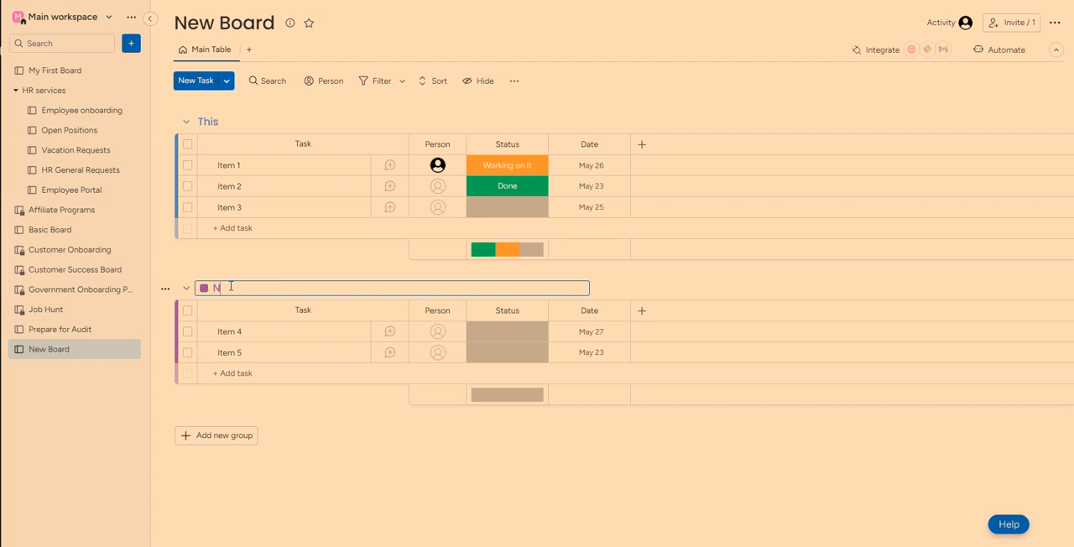
type("Next week")
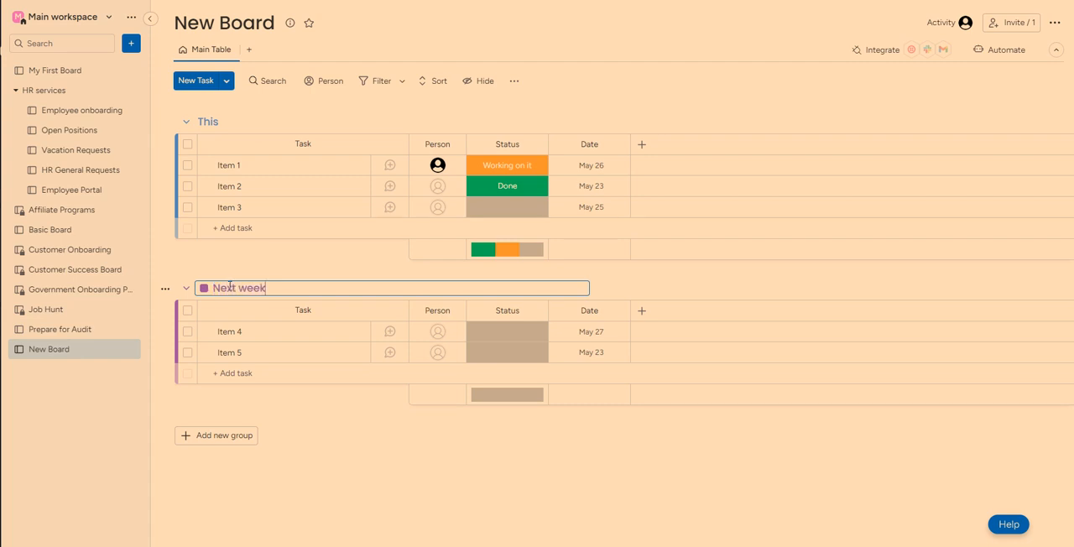
mouse_move(257, 170)
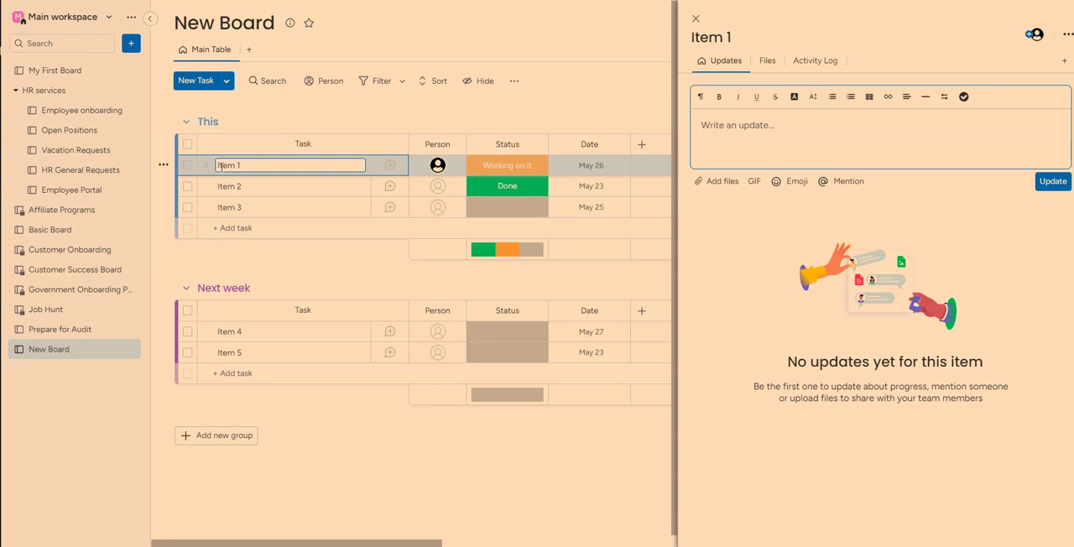
Replace Item 1's placeholder name with the Gather Receipts audit task.
double_click(228, 165)
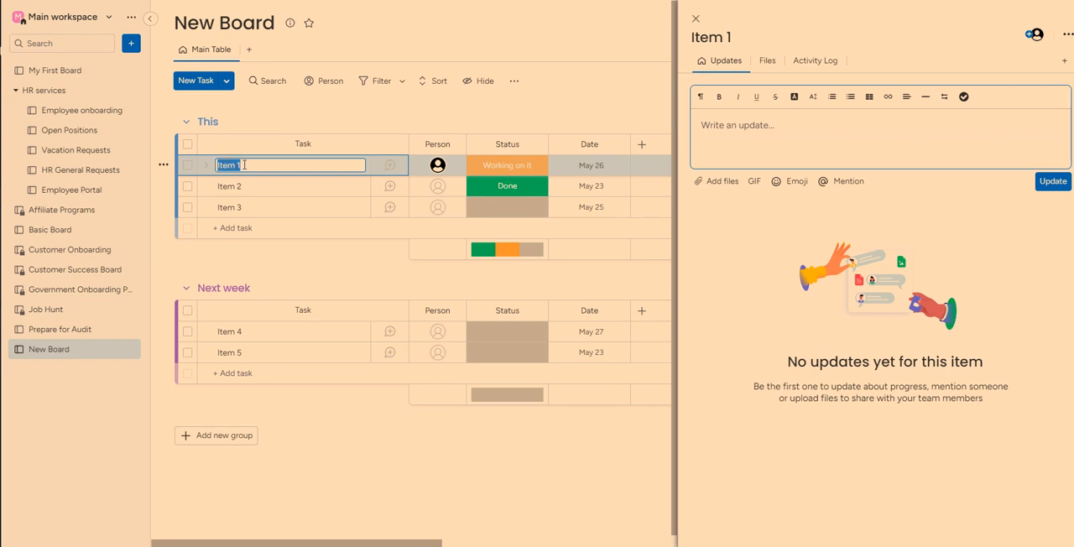
type("gta")
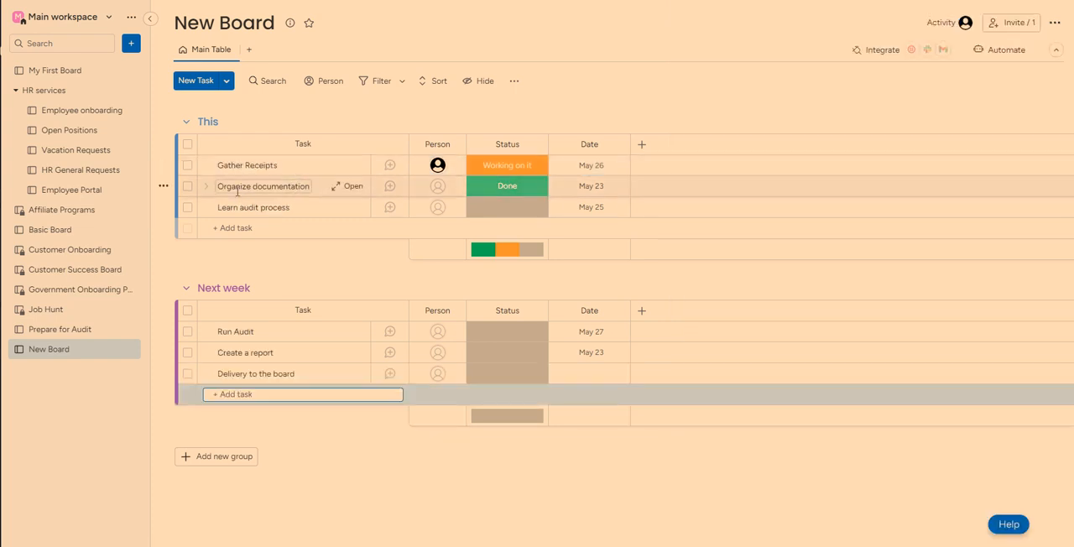
mouse_move(252, 207)
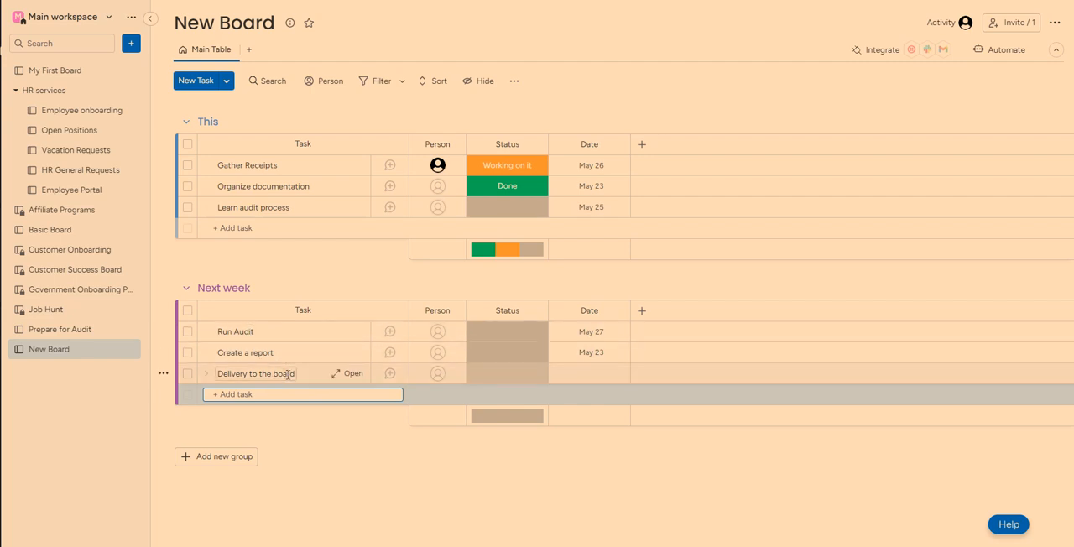
mouse_move(244, 379)
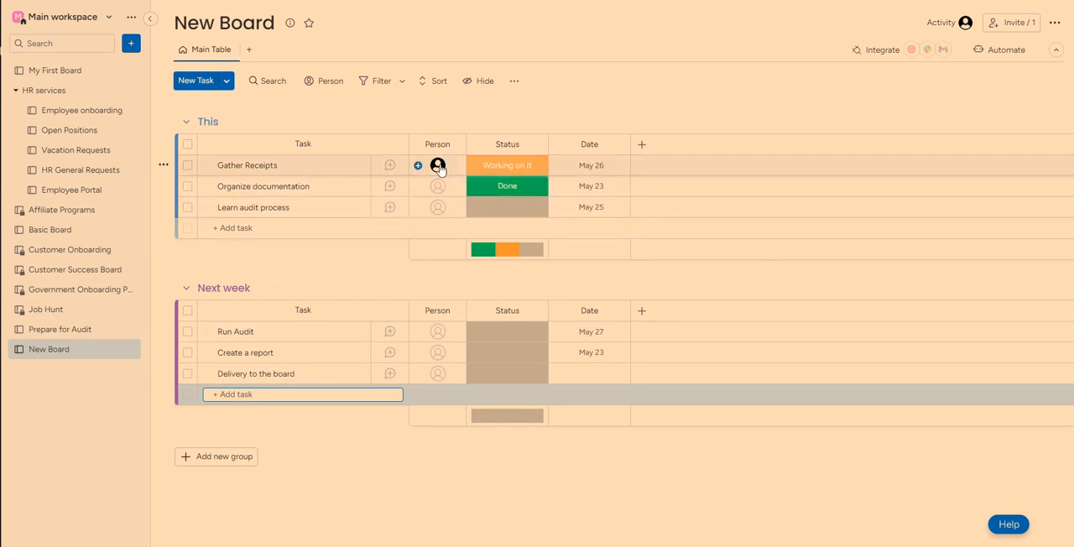
Mark Learn audit process as Stuck in the Status column.
left_click(436, 165)
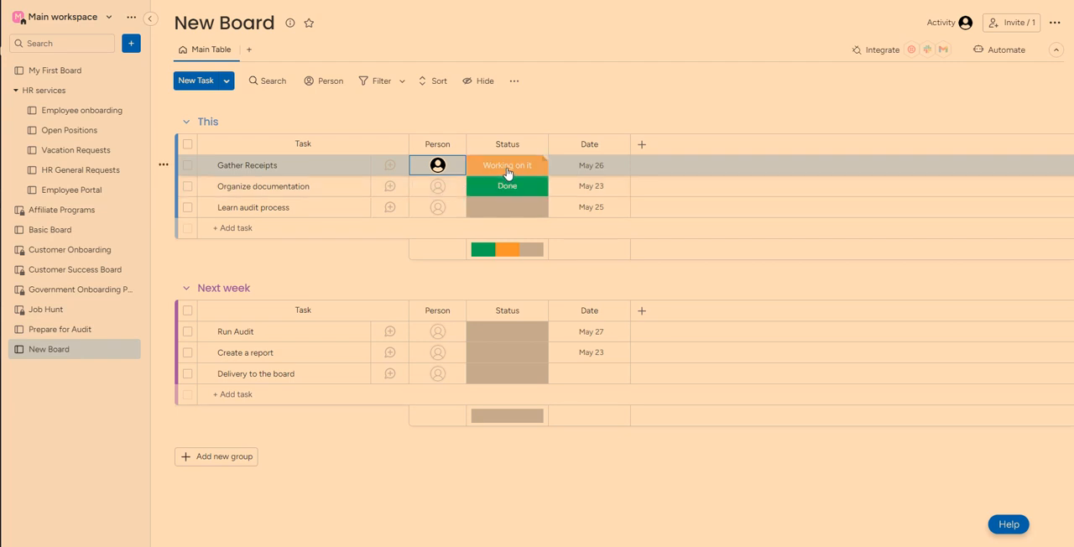
mouse_move(495, 170)
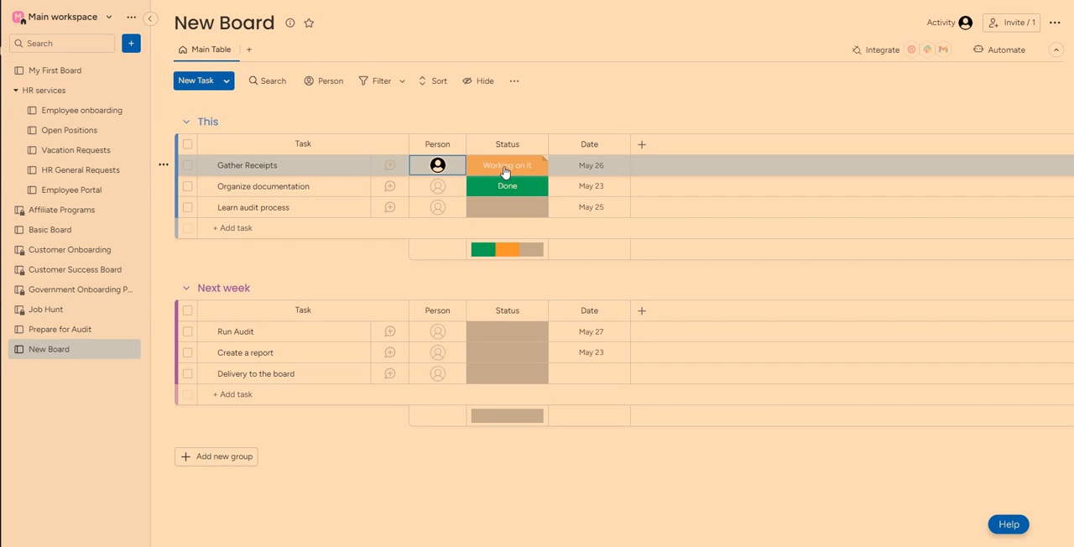
mouse_move(498, 167)
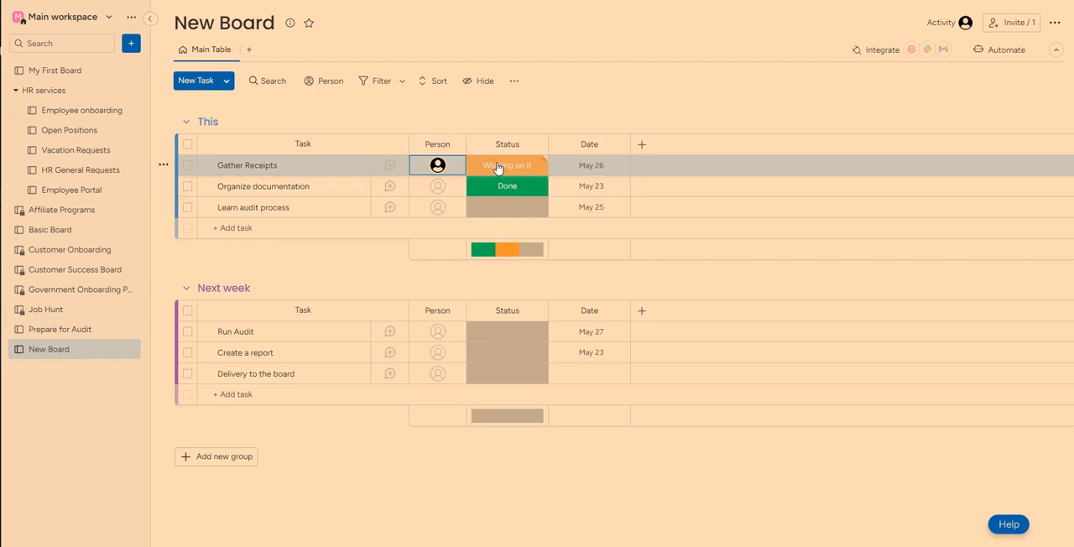
mouse_move(497, 188)
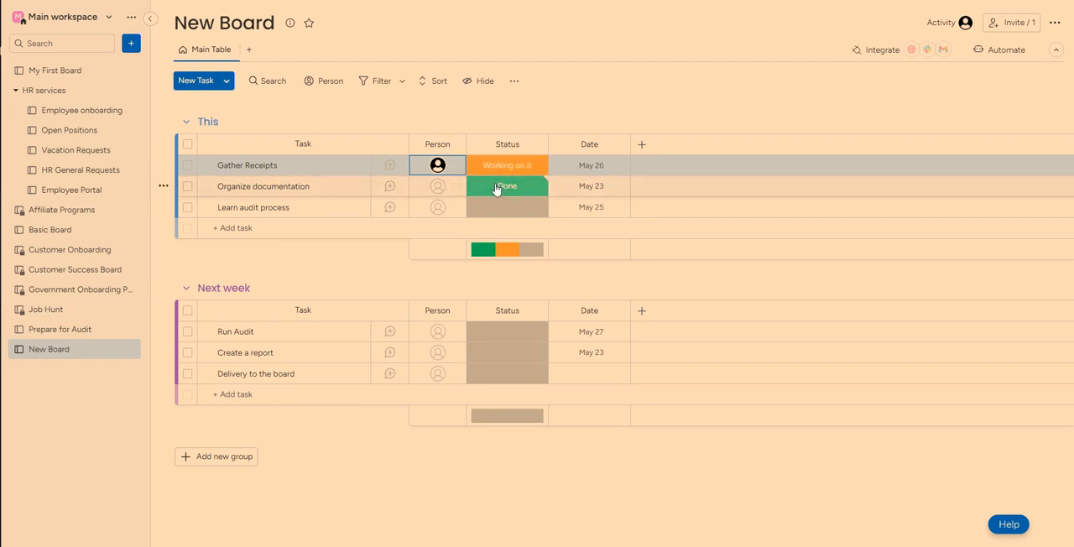
left_click(507, 186)
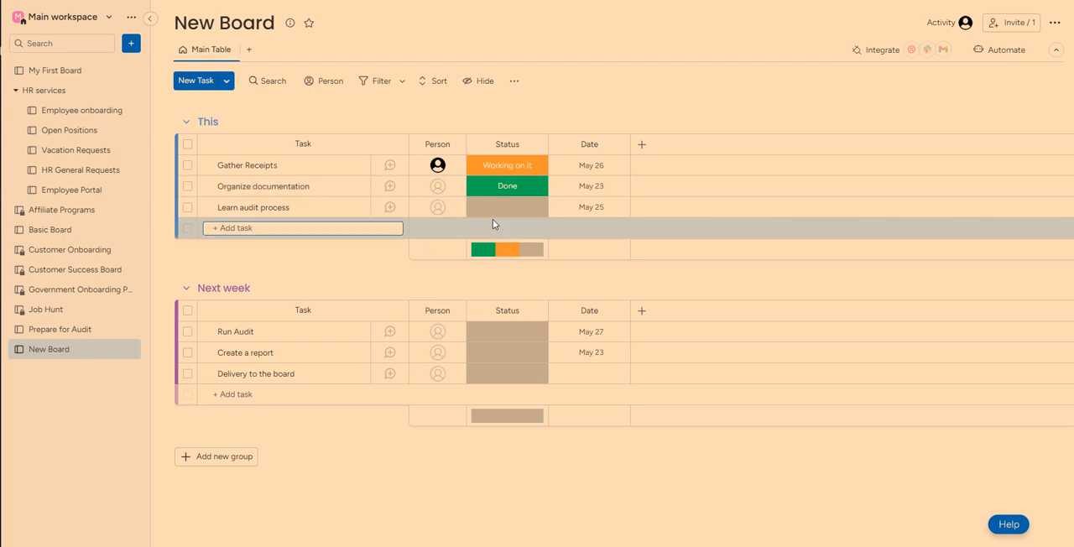
left_click(507, 207)
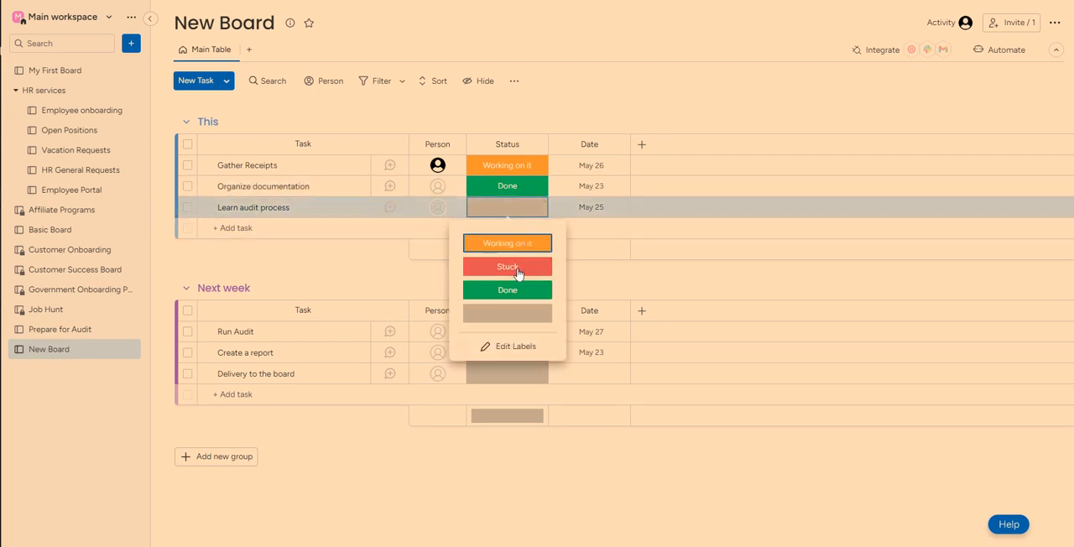
left_click(507, 266)
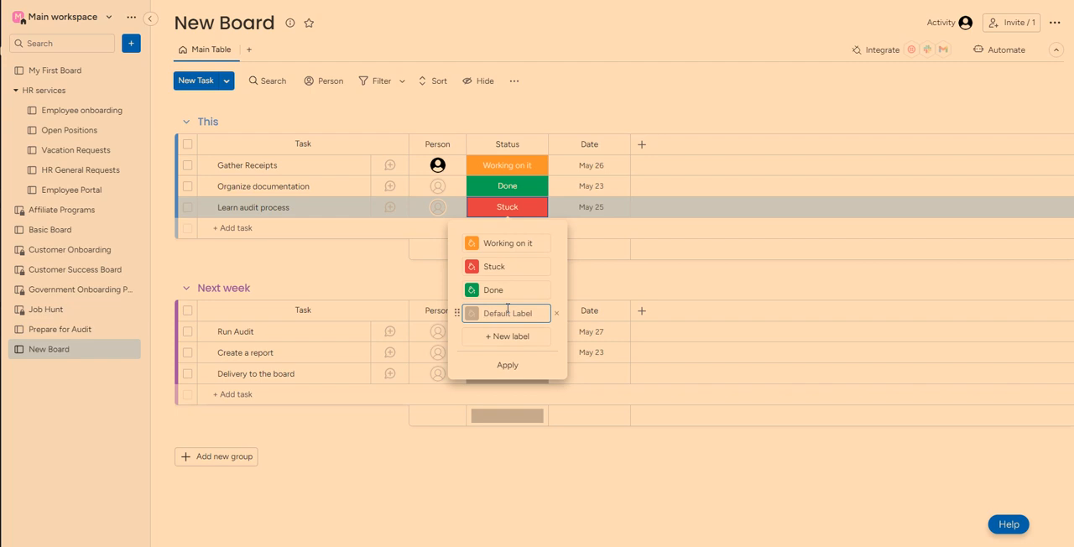
Rename the blank status label to 'Not started', add a 'Reassign' label and apply.
type("Not started")
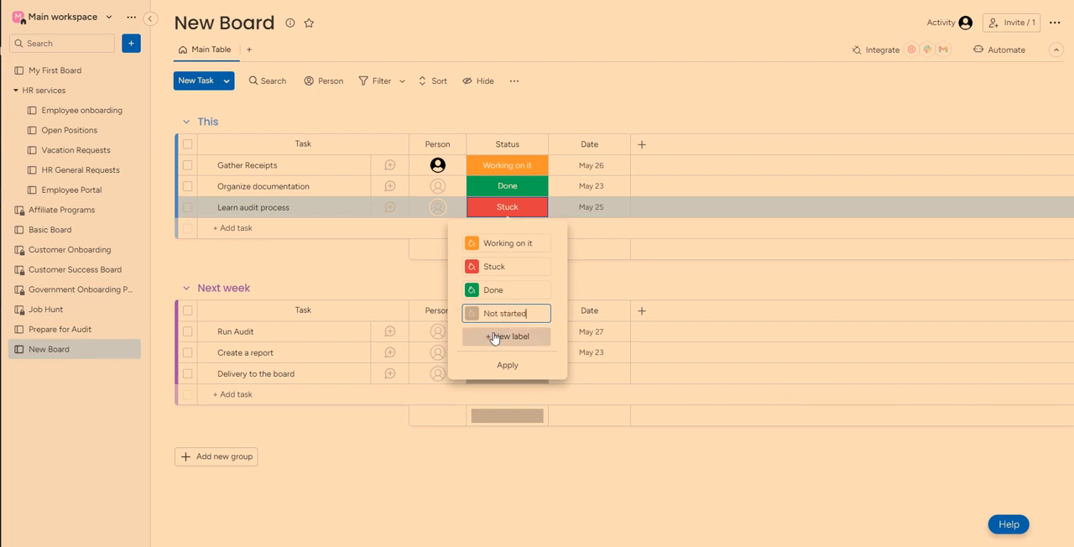
left_click(507, 336)
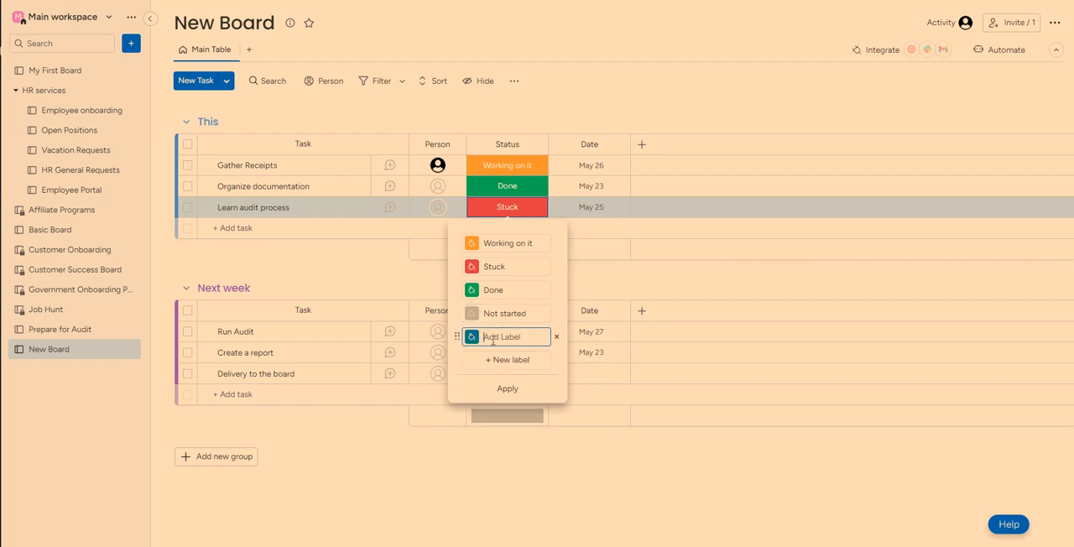
type("Reassign")
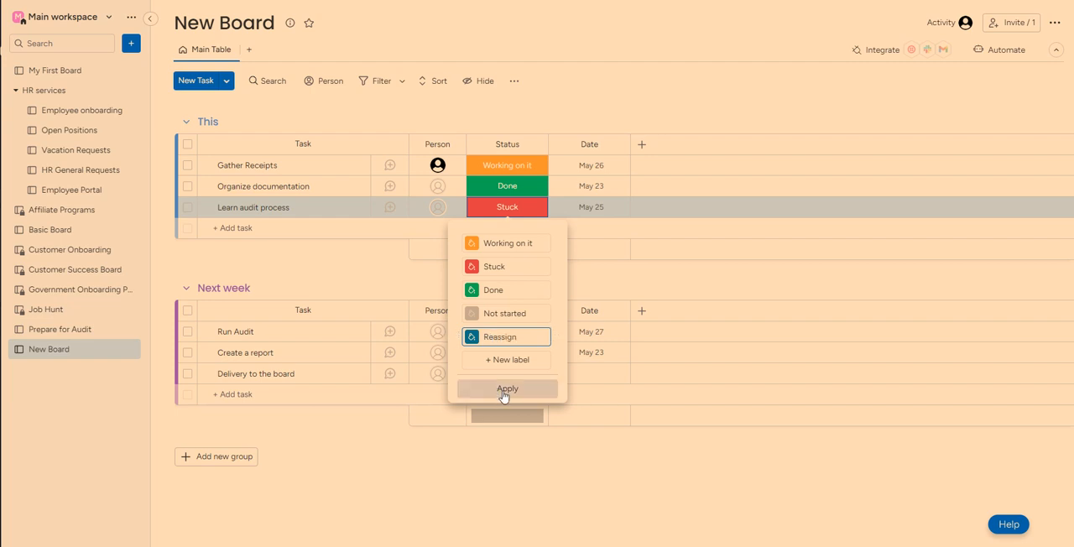
left_click(506, 389)
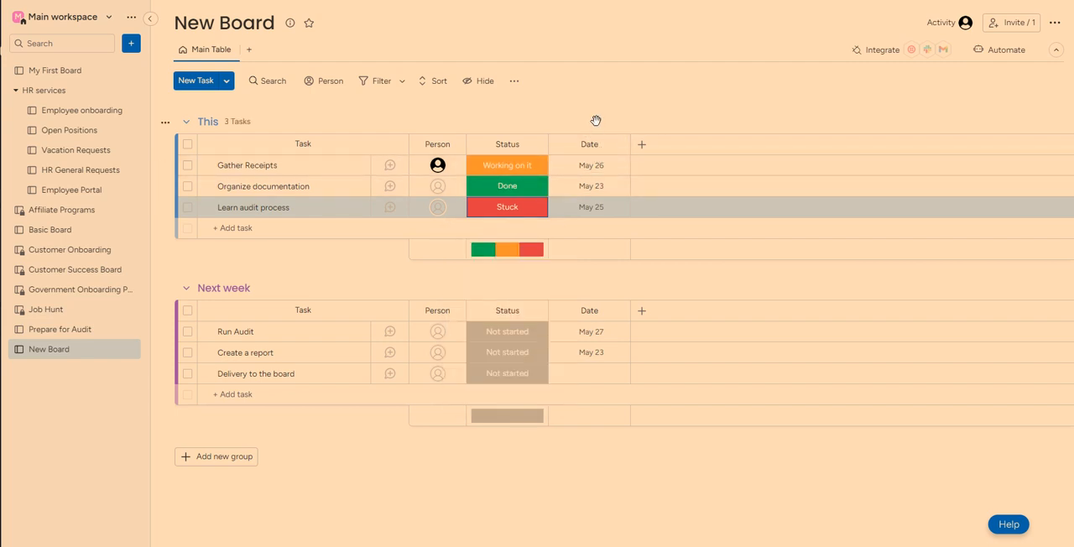
Add a Timeline column from the Essentials list to both groups.
left_click(589, 185)
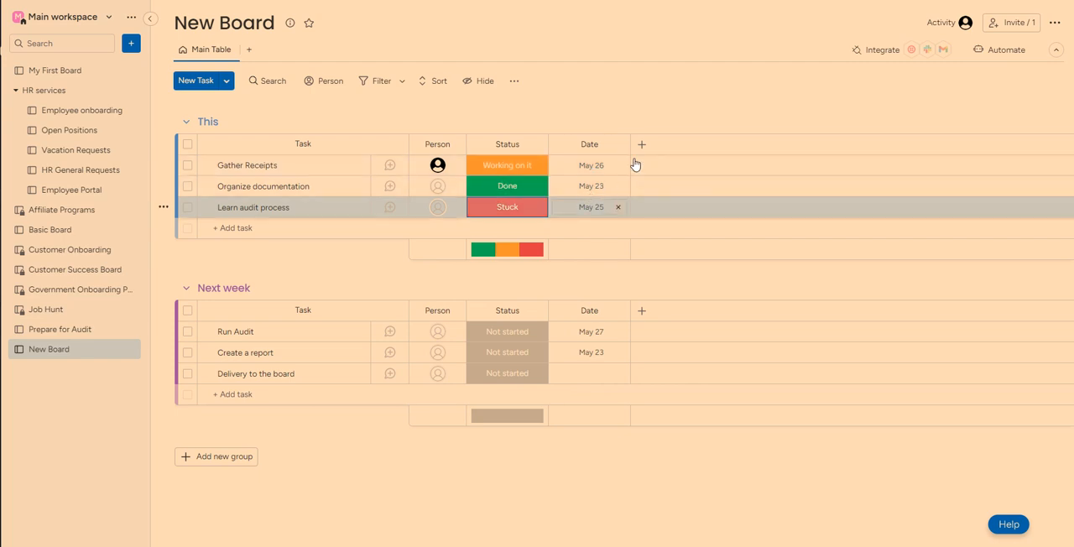
left_click(641, 144)
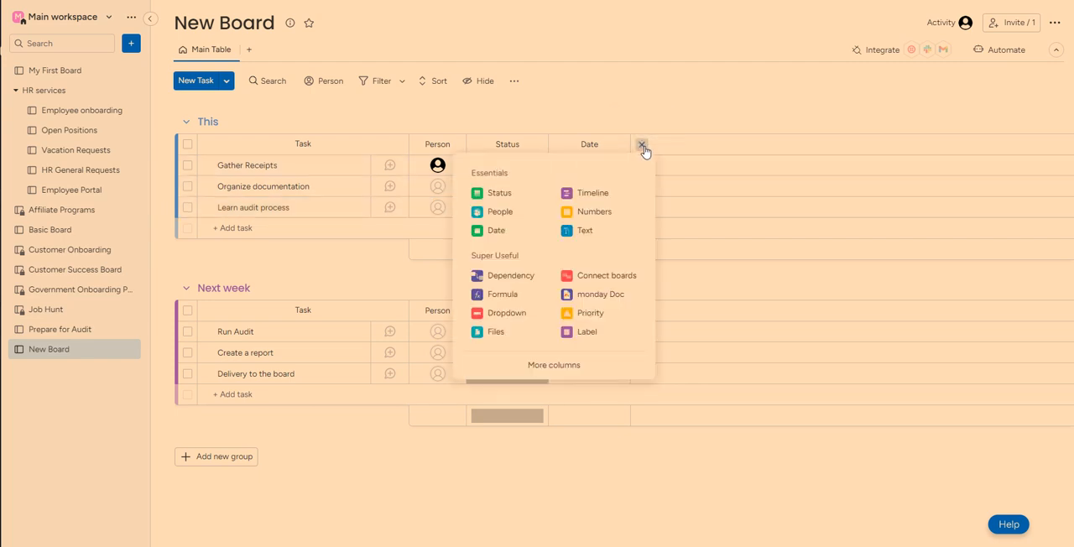
mouse_move(618, 175)
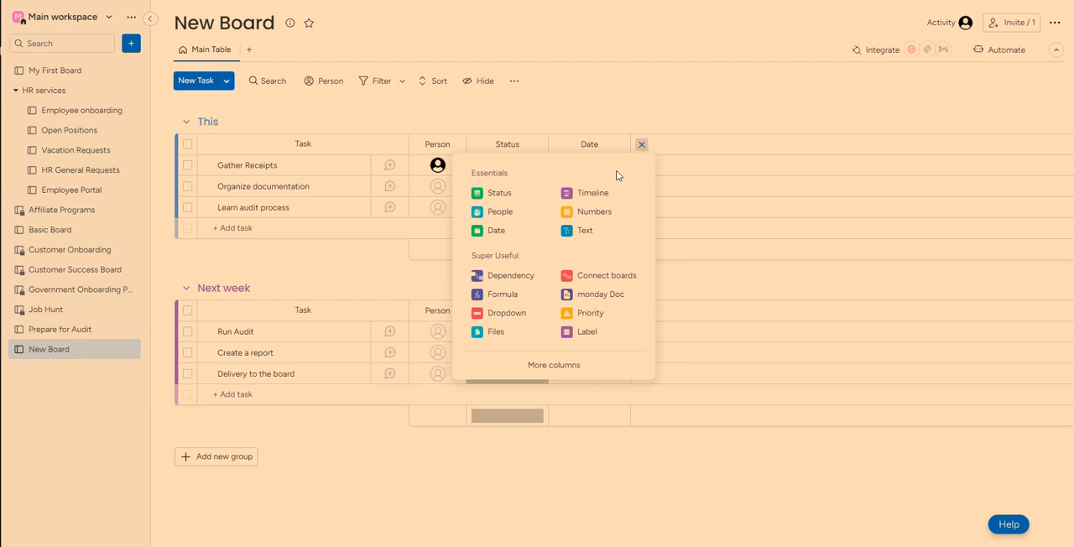
left_click(590, 193)
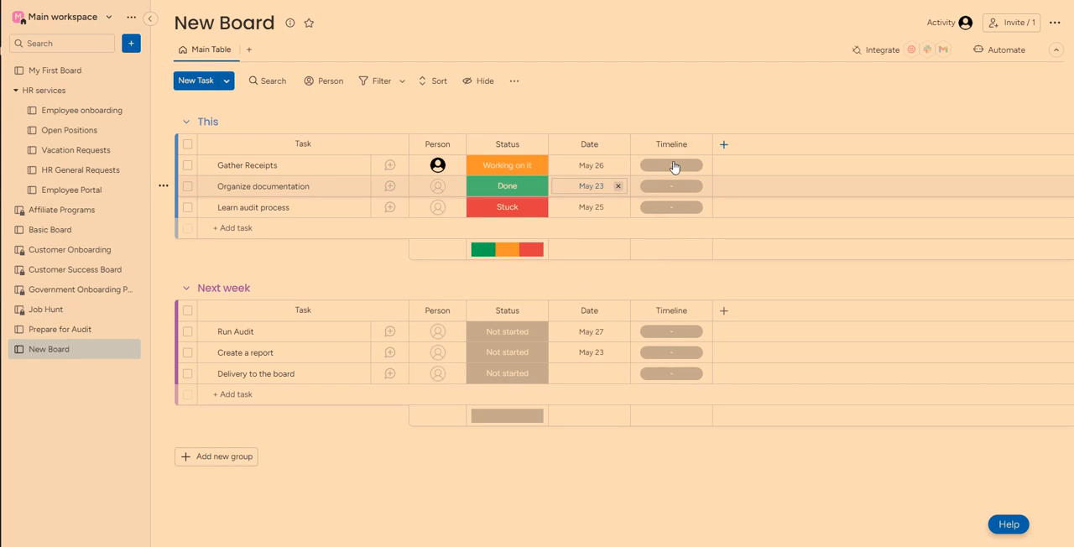
Set the Gather Receipts timeline to May 26–28.
left_click(671, 165)
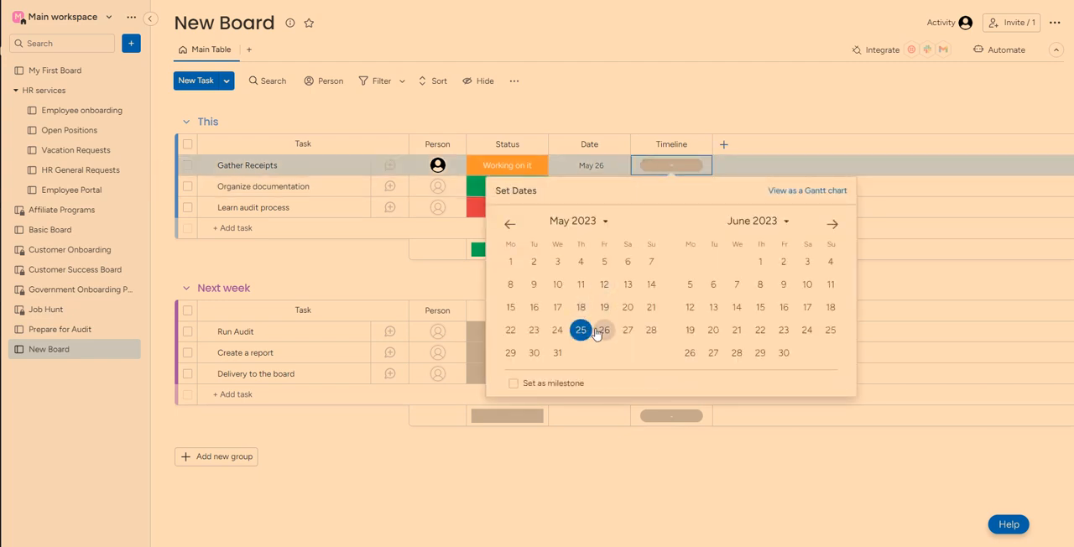
mouse_move(605, 330)
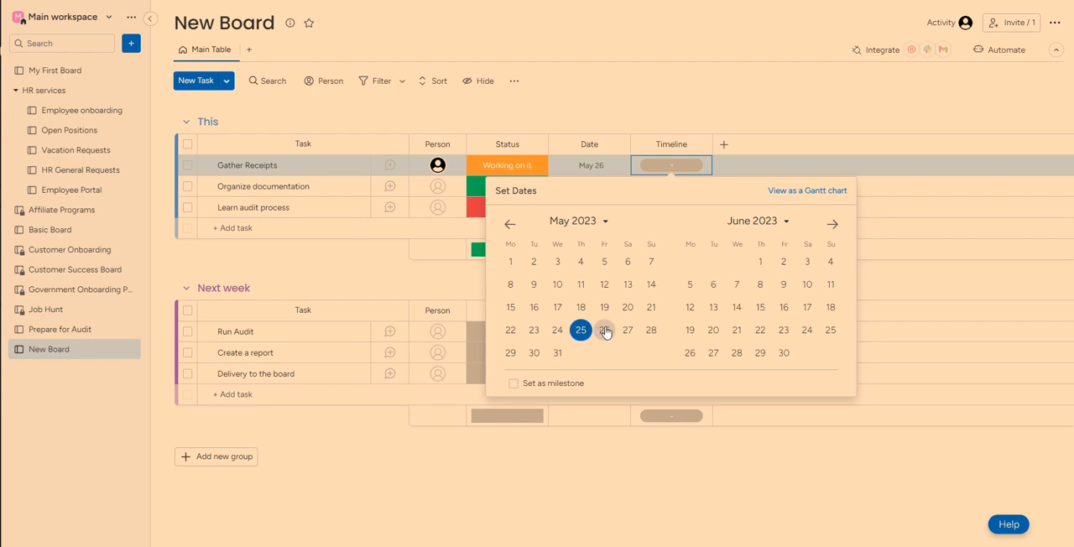
left_click(604, 329)
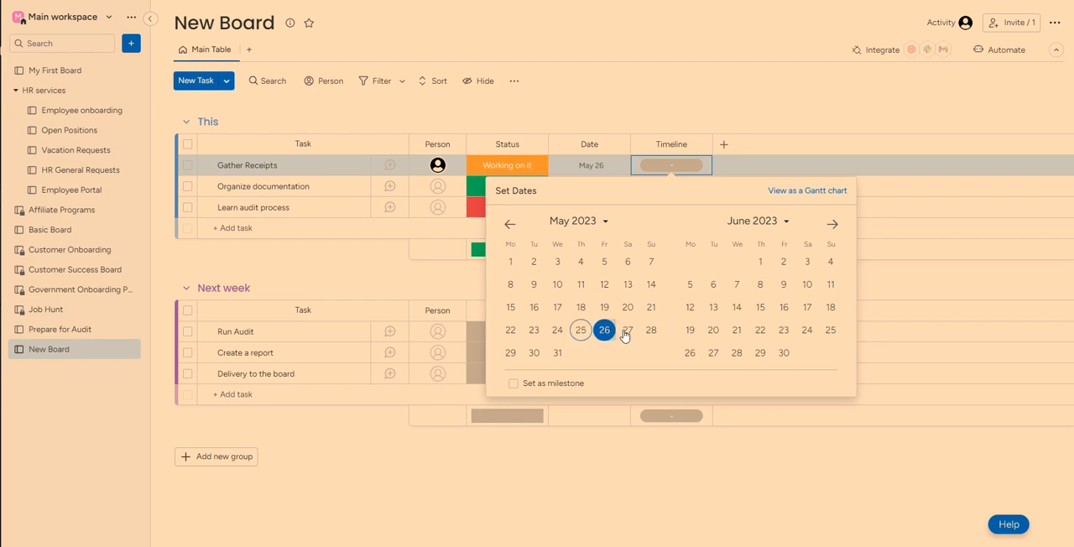
left_click(651, 330)
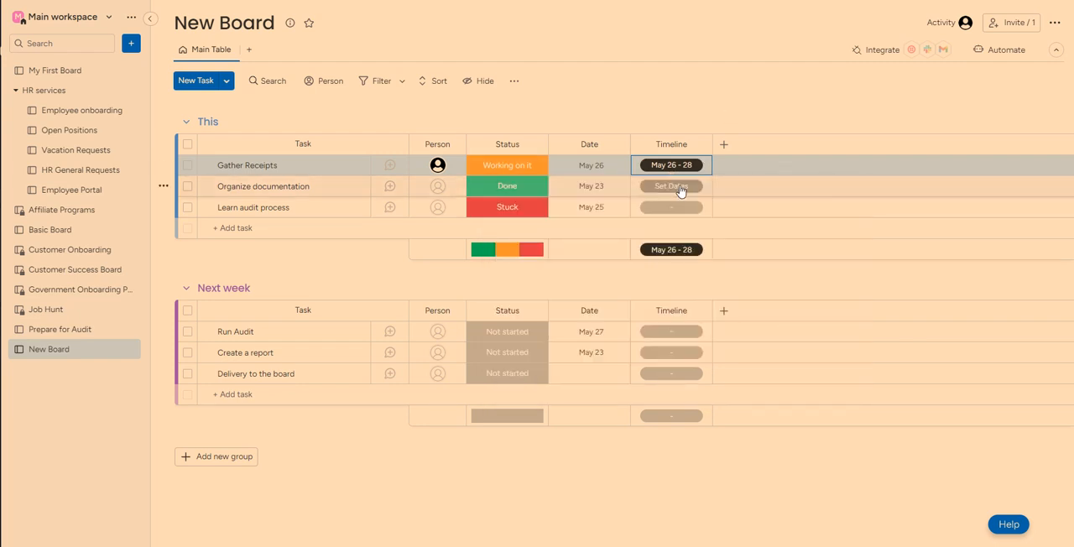
Set Organize documentation to May 26–29 and Learn audit process to May 25–26.
left_click(670, 185)
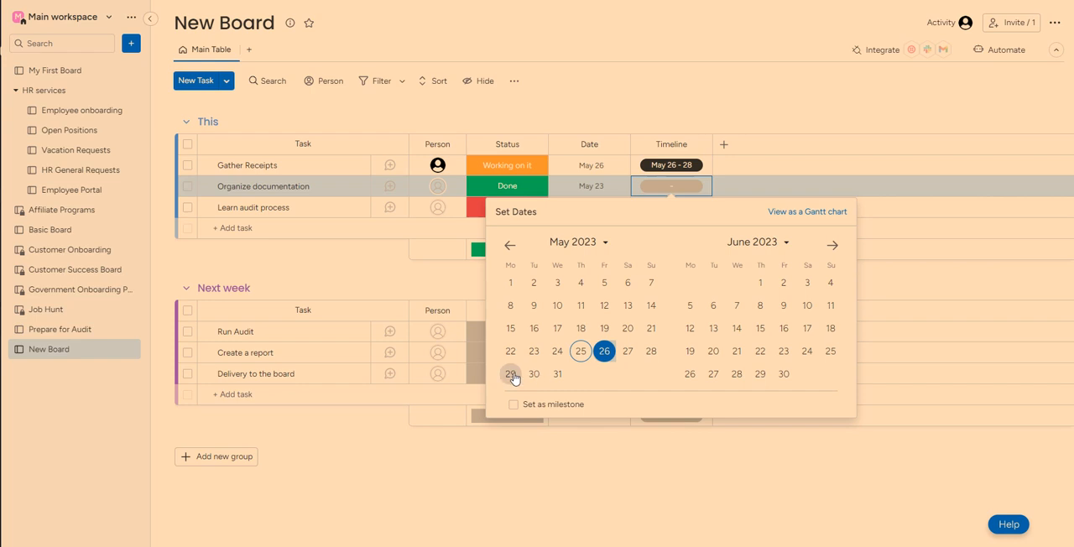
left_click(509, 374)
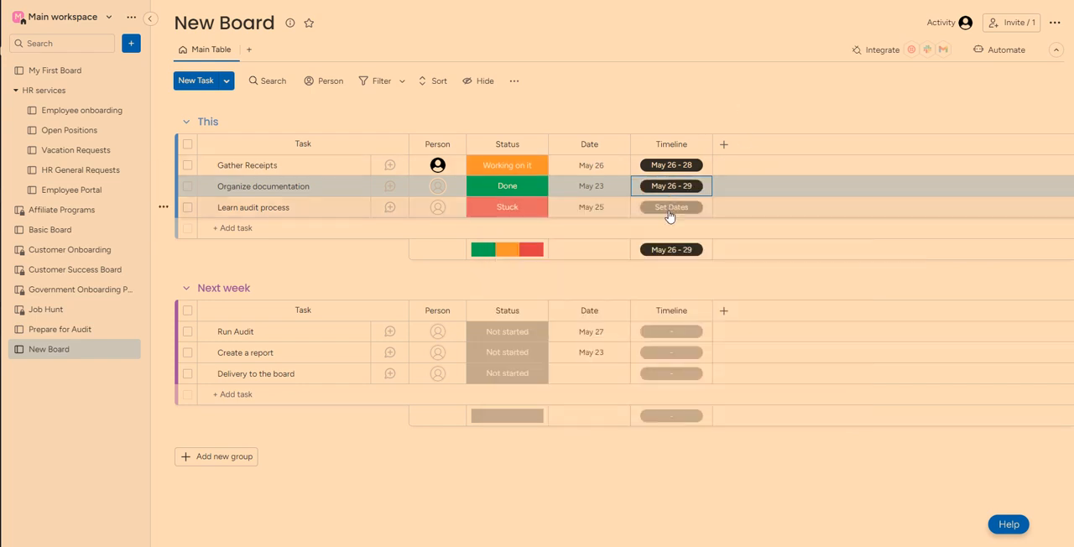
left_click(670, 207)
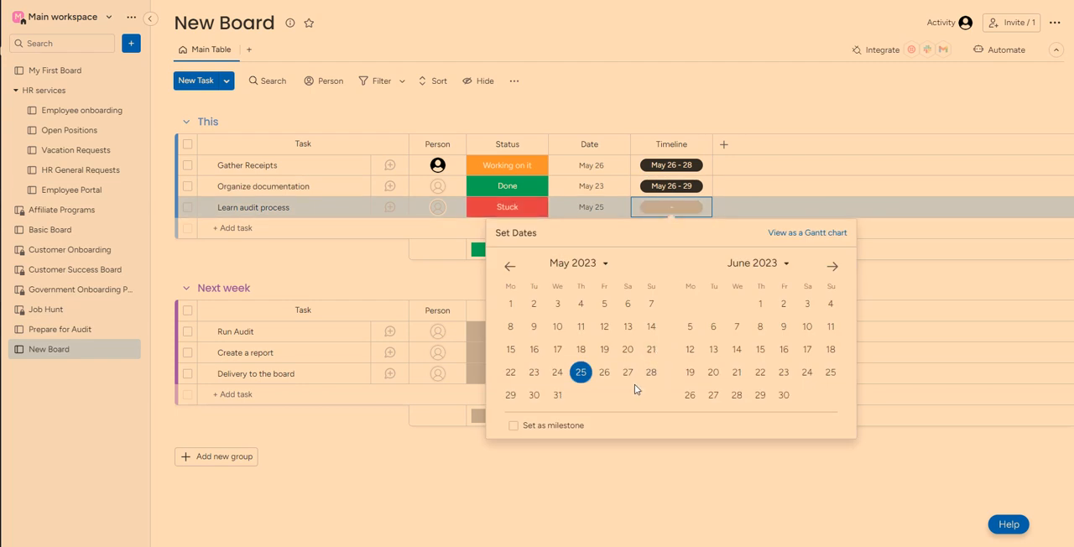
mouse_move(594, 377)
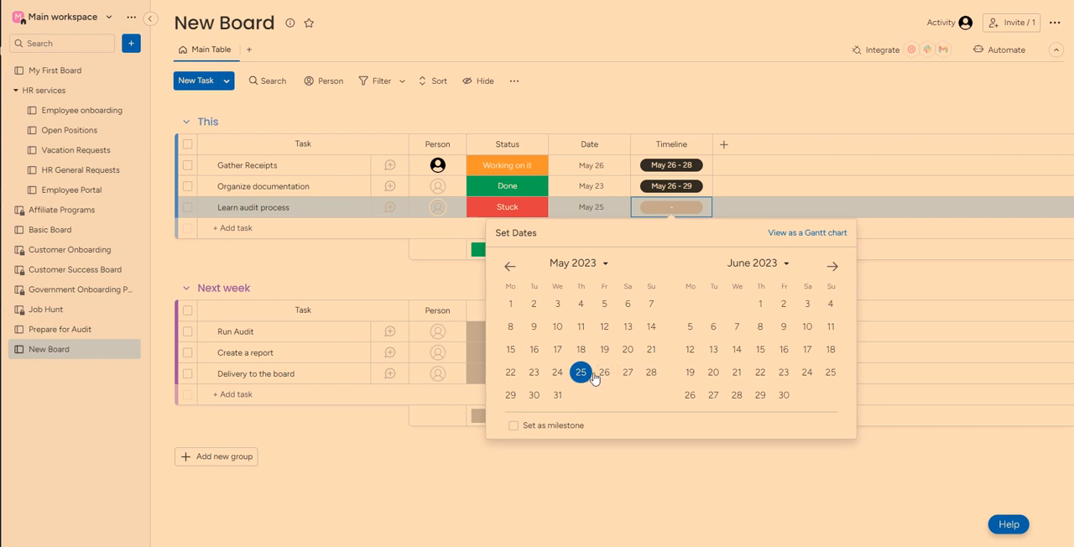
mouse_move(635, 400)
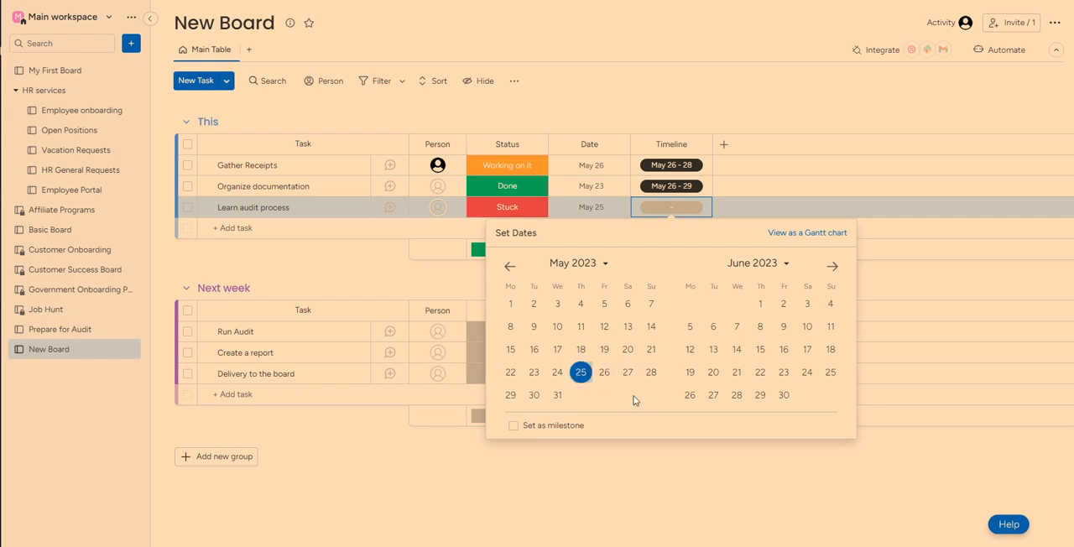
mouse_move(700, 292)
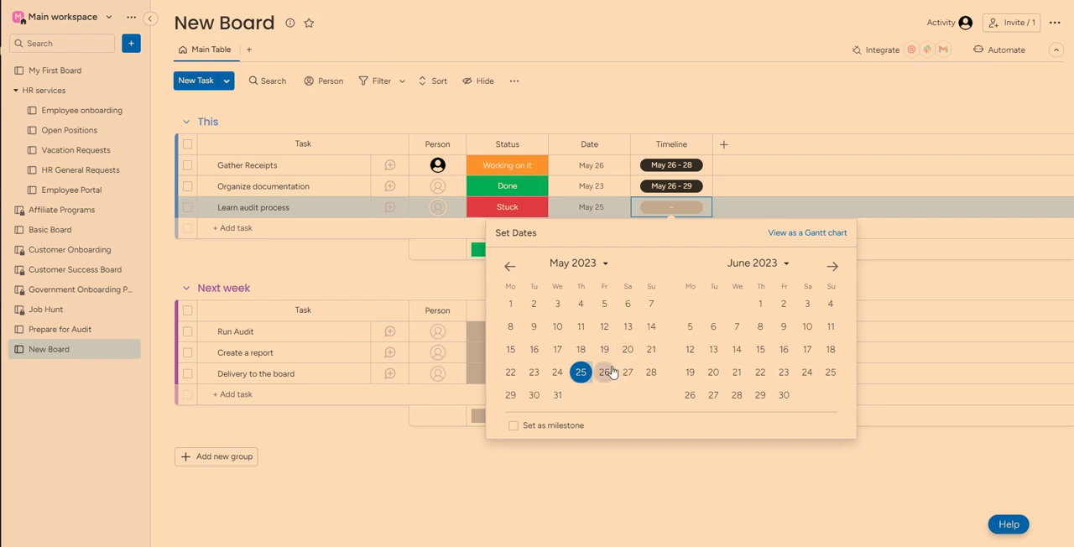
left_click(604, 372)
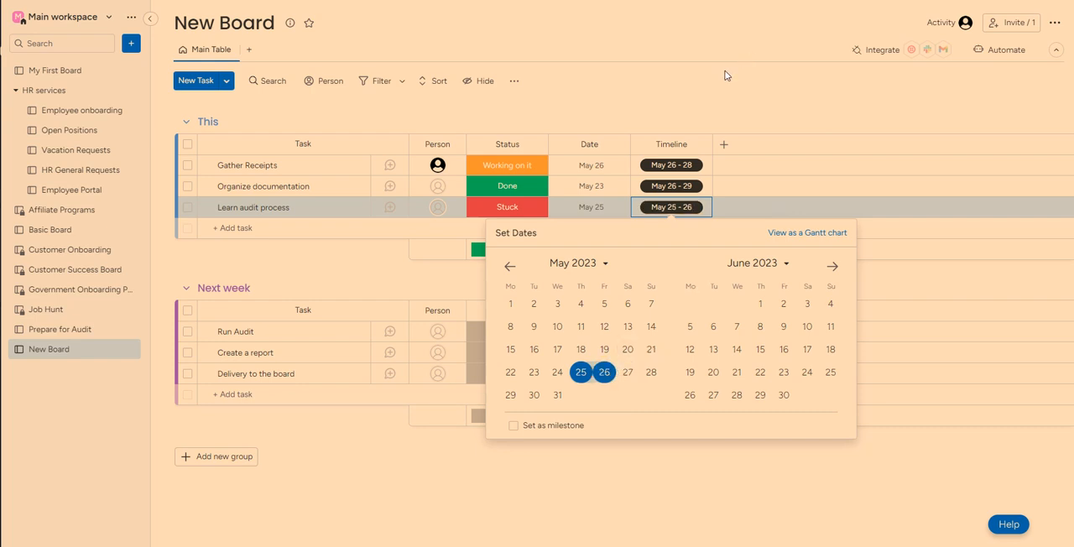
mouse_move(654, 115)
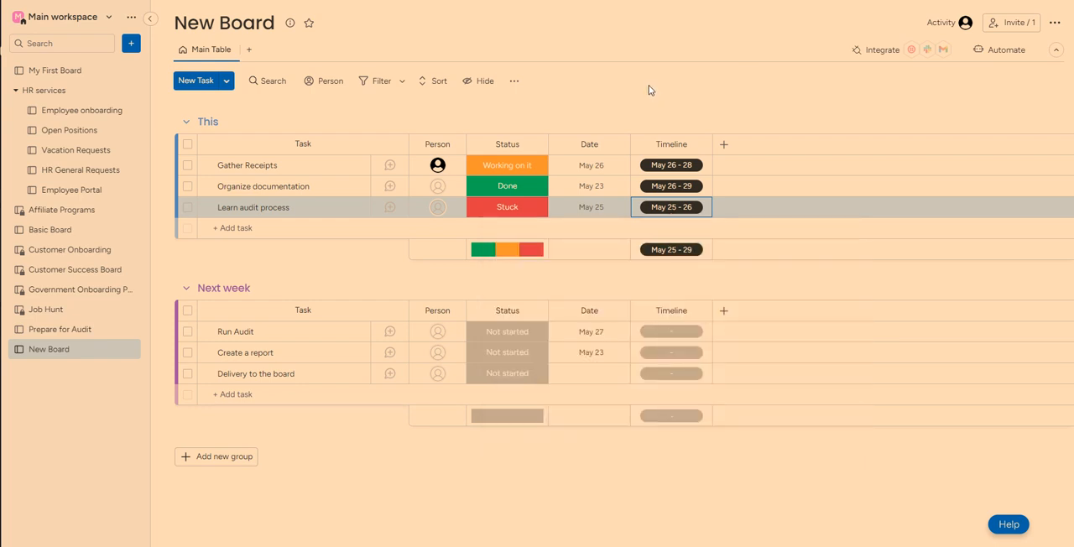
mouse_move(531, 102)
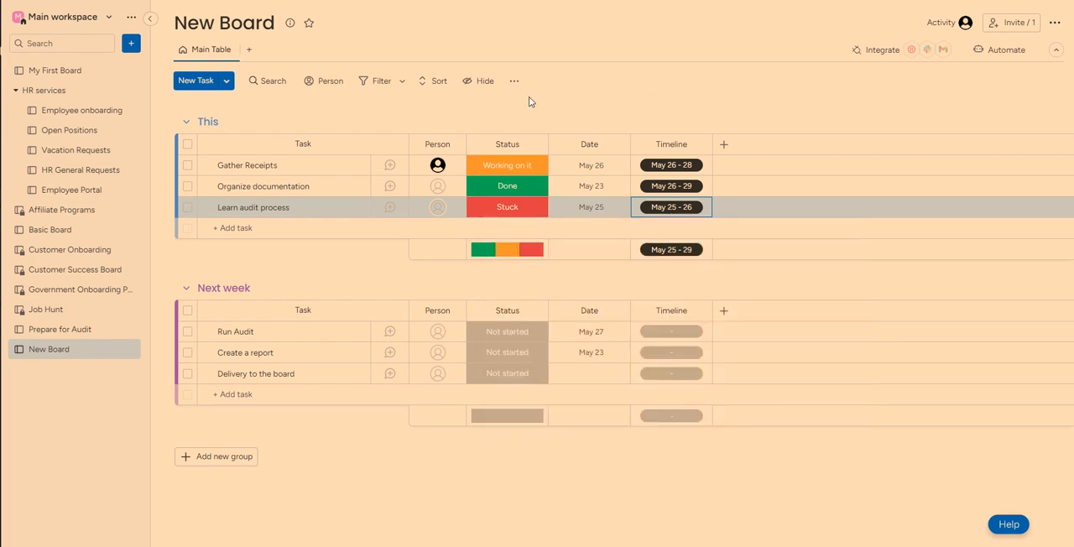
Add a Gantt view from Board Views showing the tasks' timelines as bars.
left_click(249, 50)
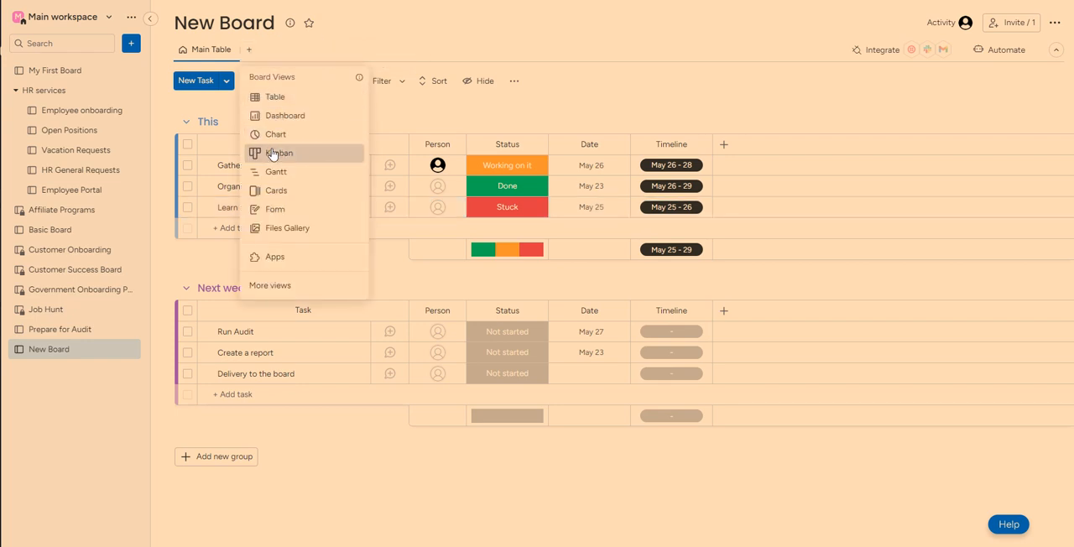
mouse_move(275, 171)
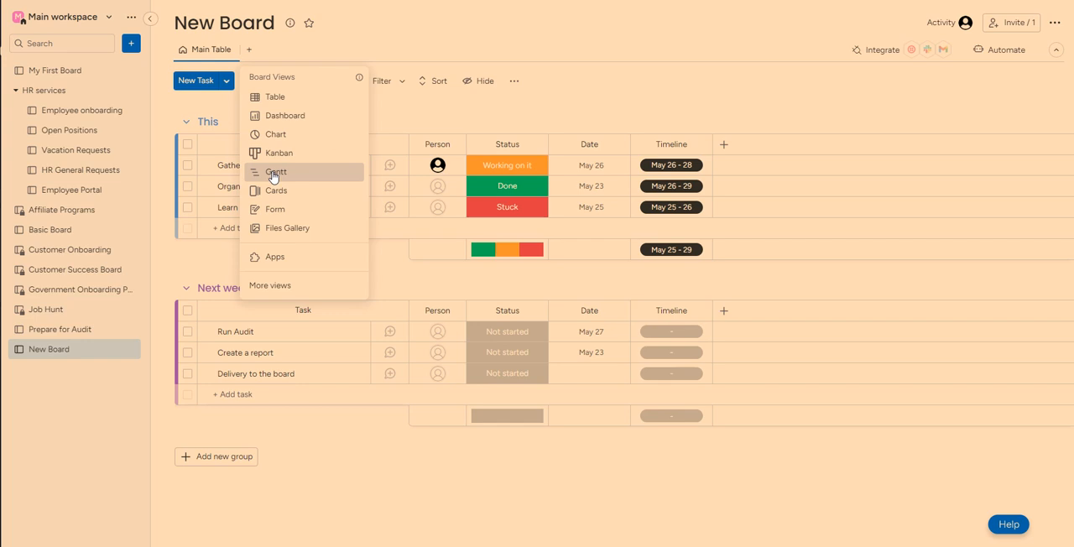
left_click(276, 171)
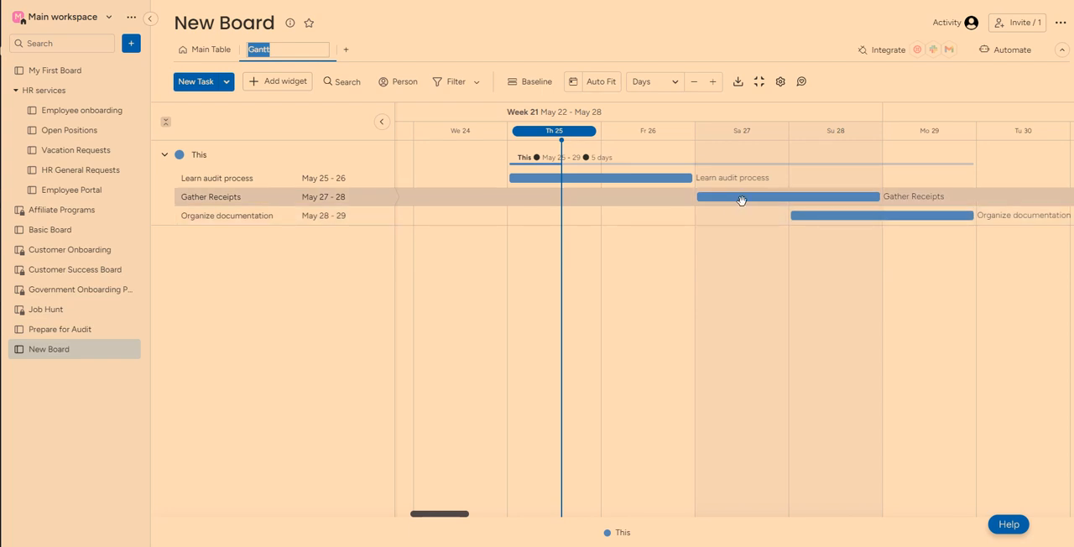
Drag Gather Receipts to May 29–30 on the Gantt chart and zoom the timeline out.
left_click_drag(742, 200, 877, 194)
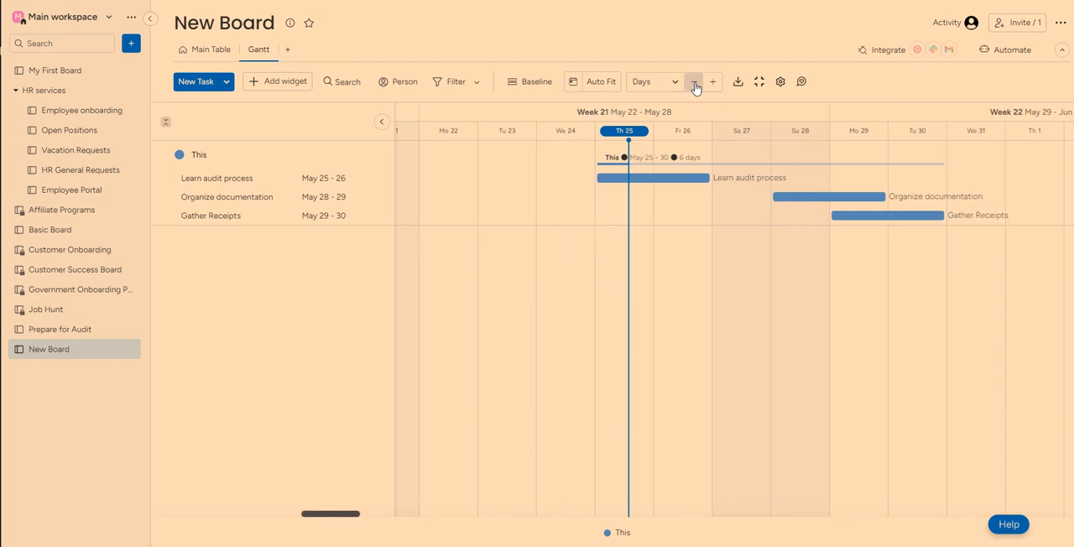
left_click(695, 81)
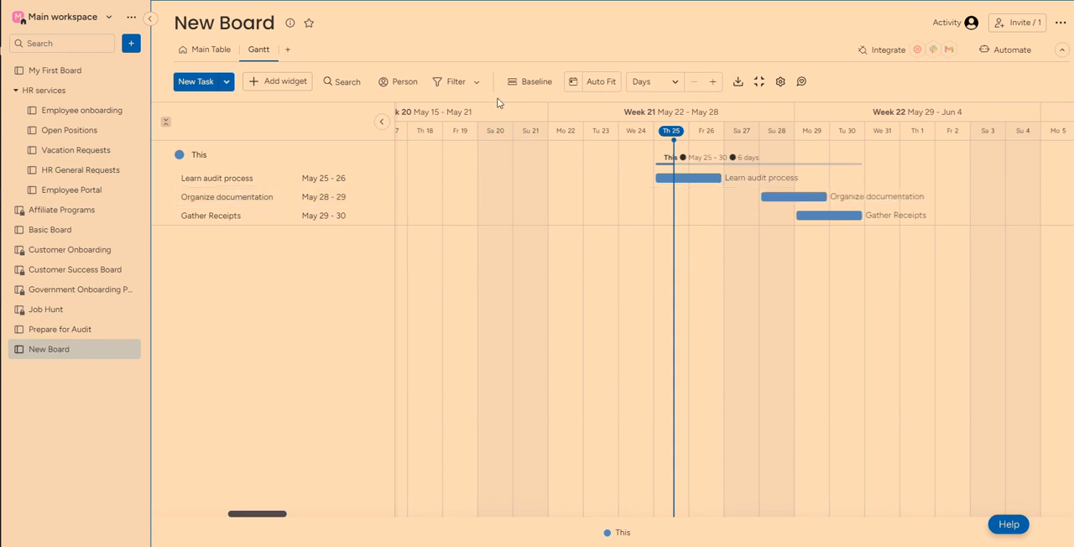
left_click(286, 50)
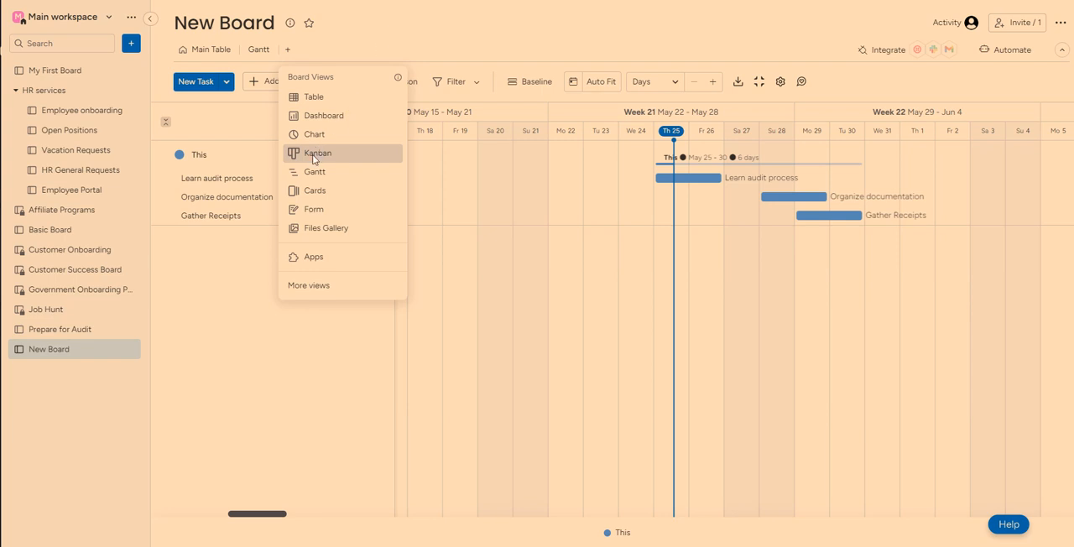
Add a Kanban view grouping task cards by status labels.
left_click(317, 153)
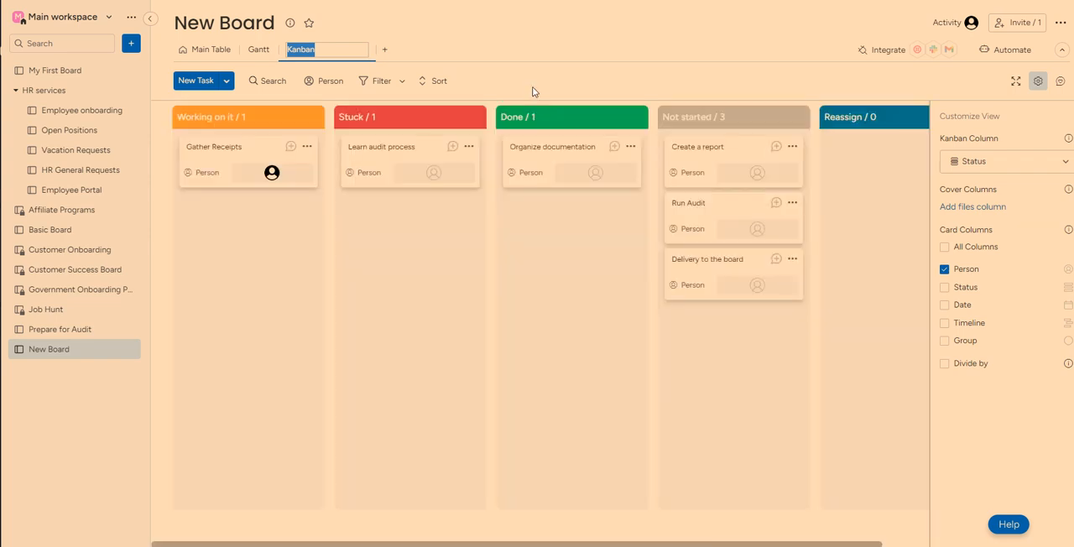
mouse_move(539, 73)
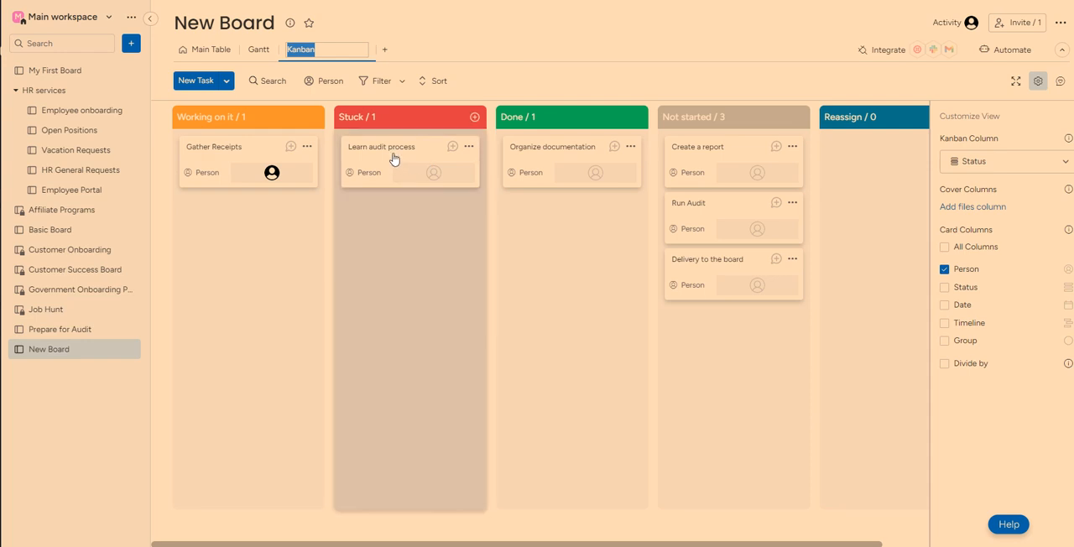
mouse_move(253, 152)
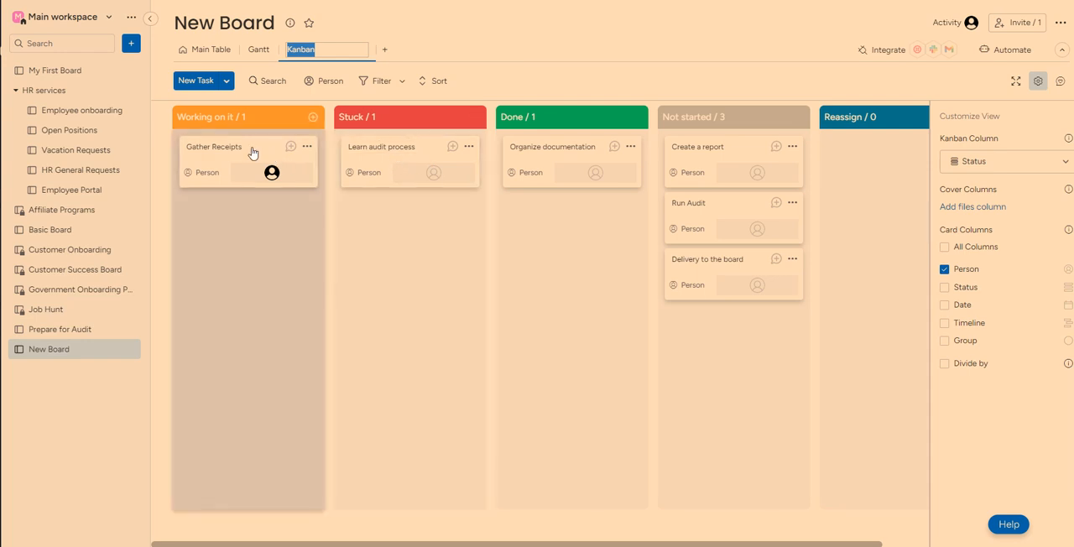
mouse_move(263, 155)
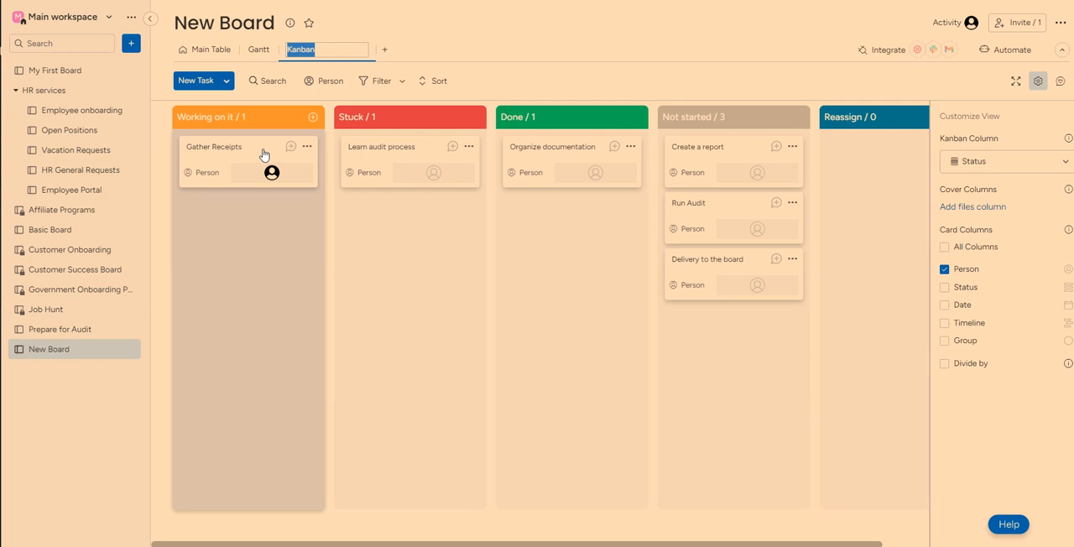
mouse_move(423, 160)
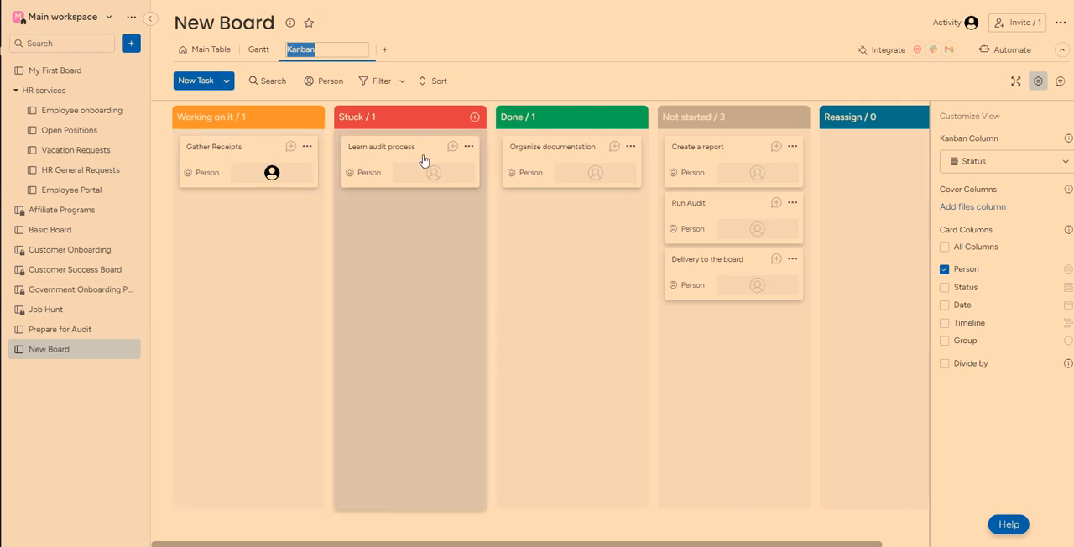
mouse_move(427, 152)
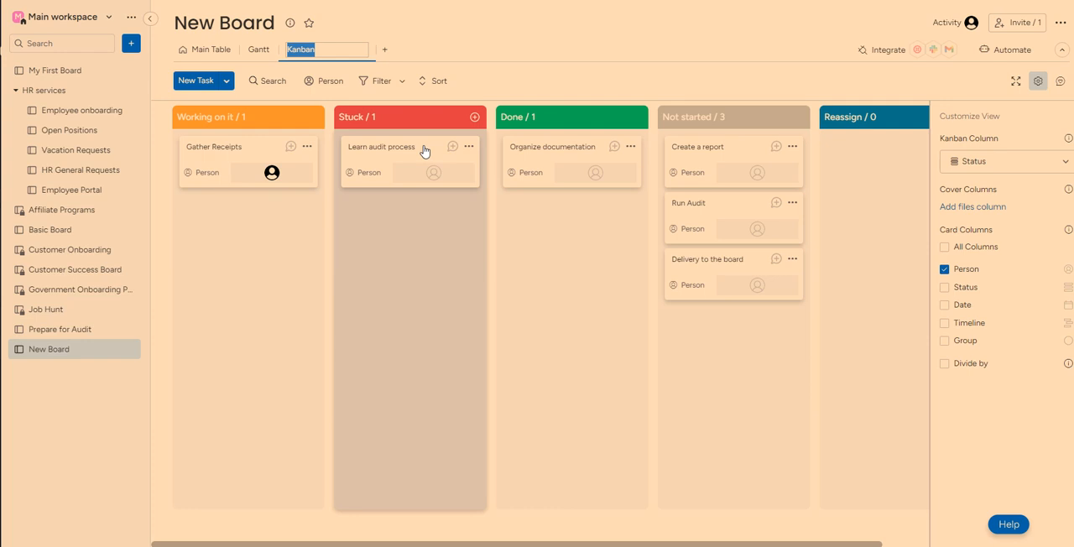
Move the 'Learn audit process' card from Stuck into the Working on it column.
left_click_drag(403, 159, 251, 239)
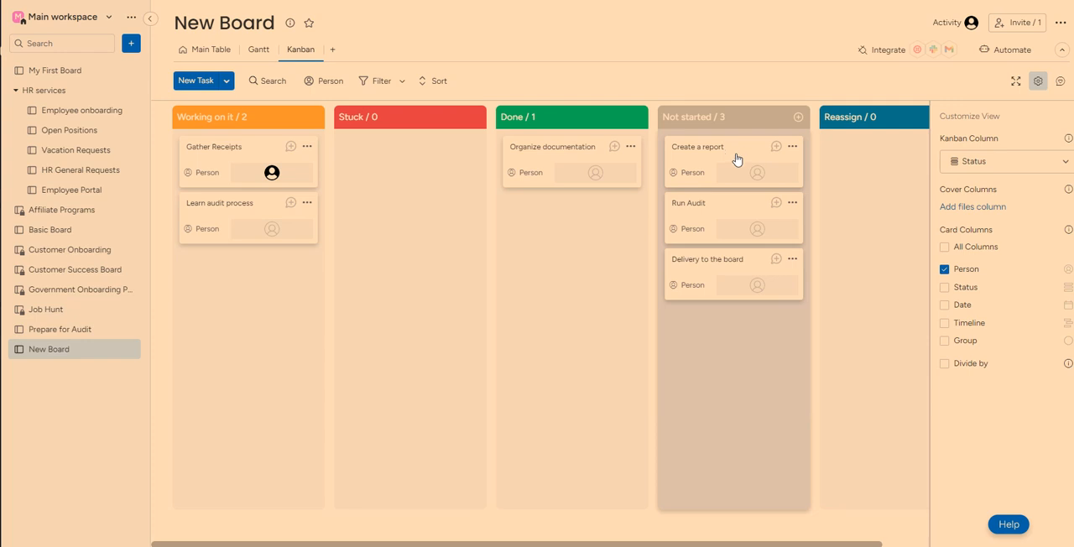
mouse_move(722, 171)
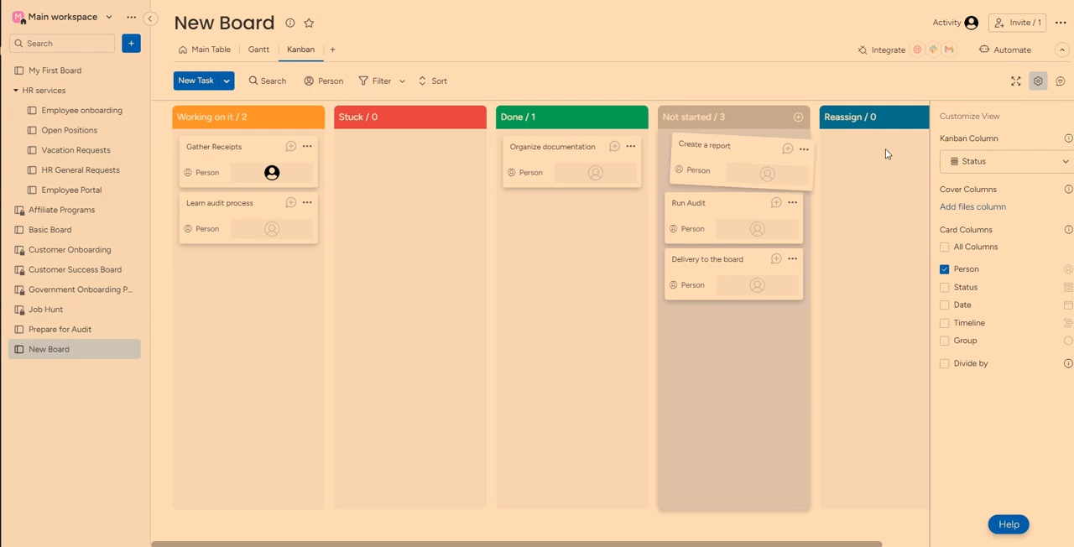
mouse_move(879, 175)
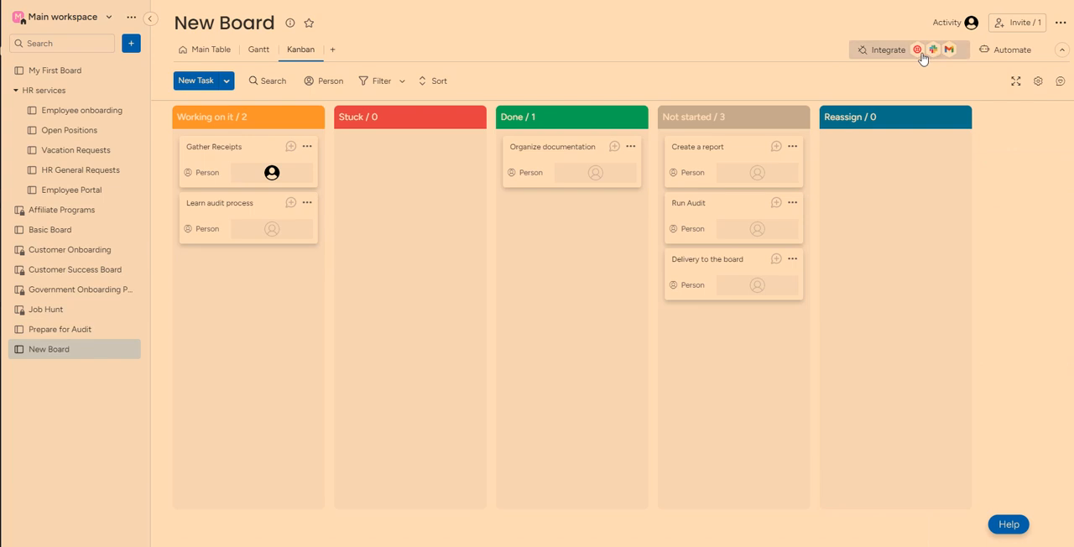
mouse_move(604, 69)
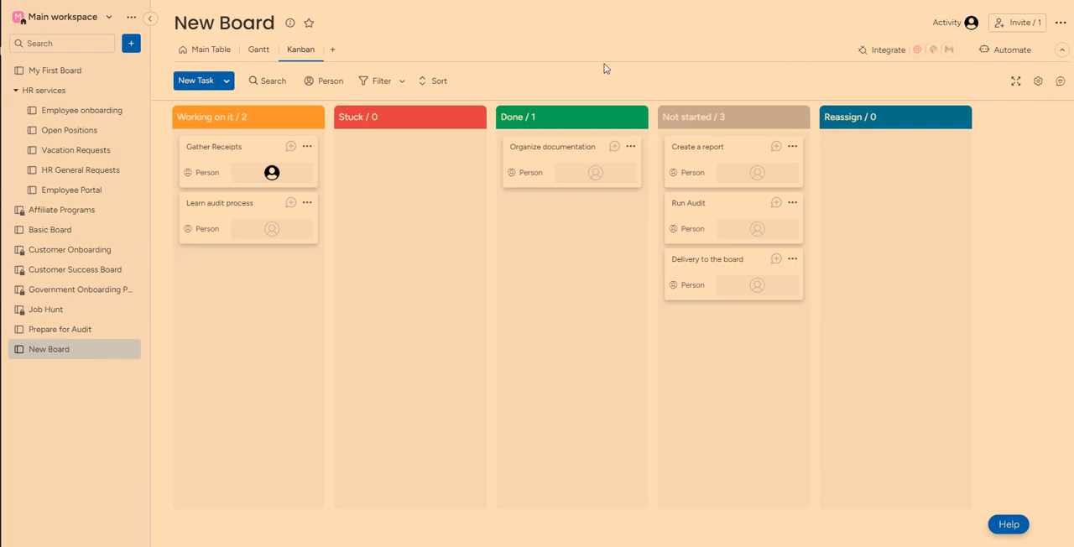